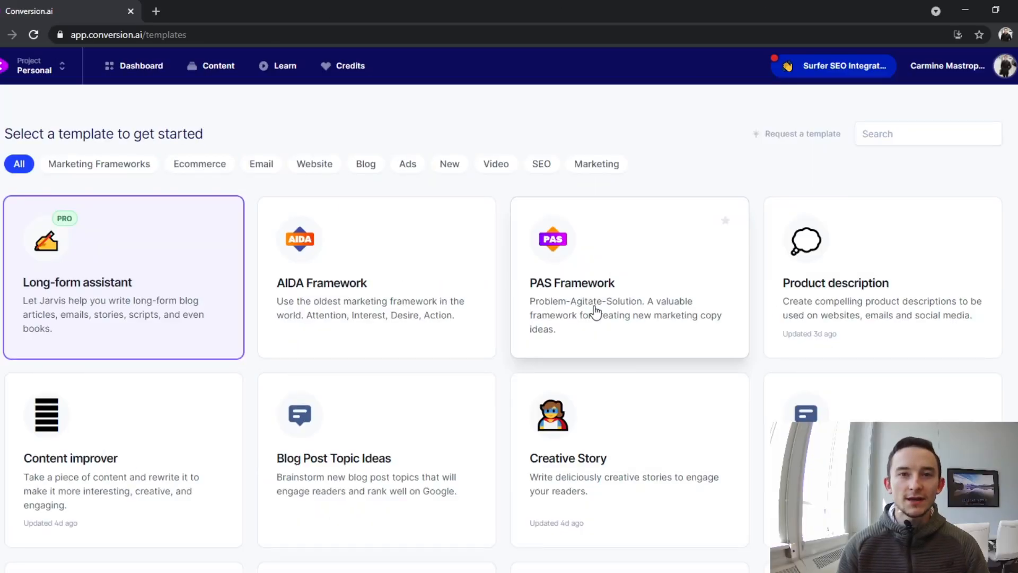
pyautogui.moveTo(287, 294)
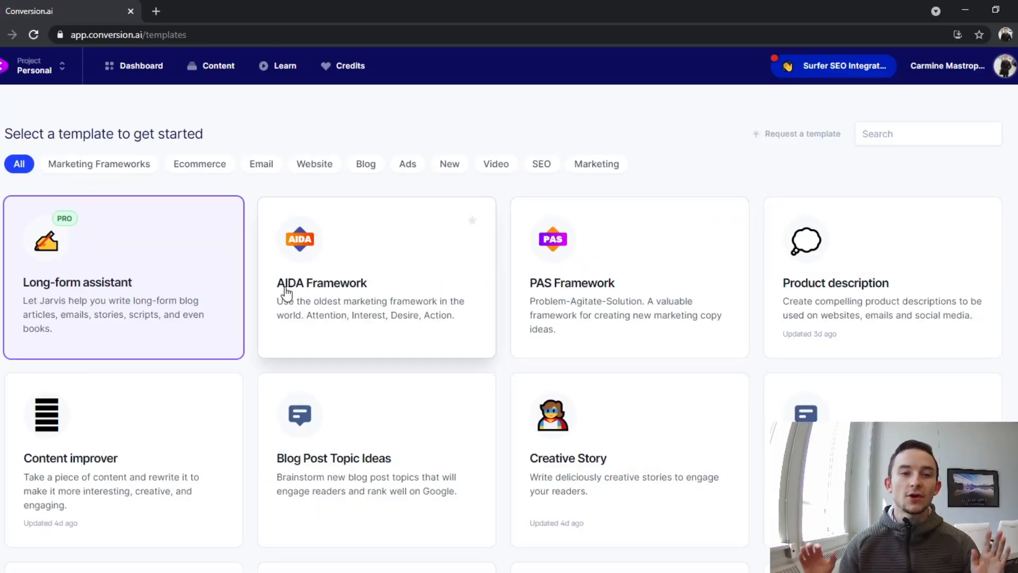
pyautogui.moveTo(126, 216)
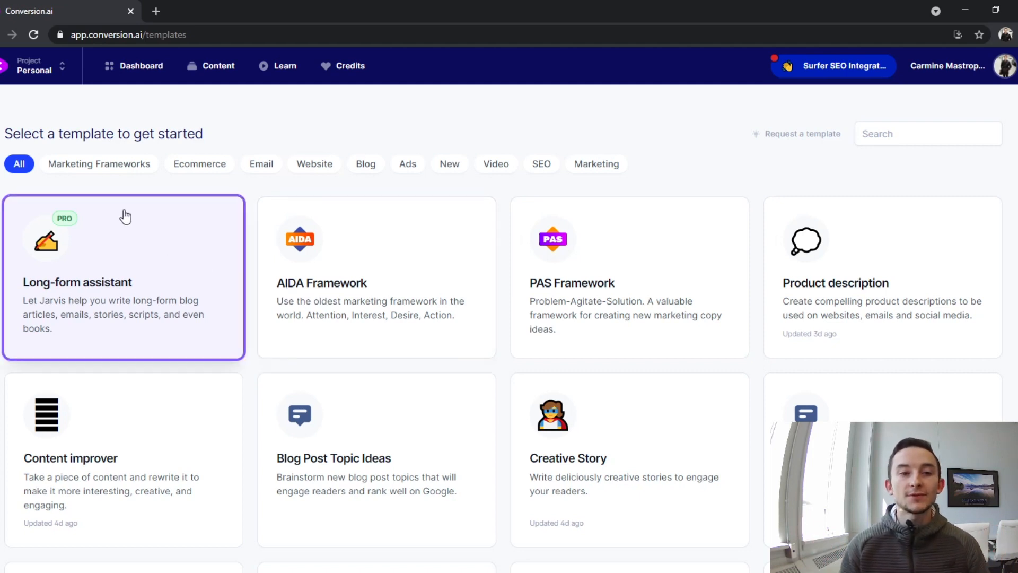
pyautogui.moveTo(142, 289)
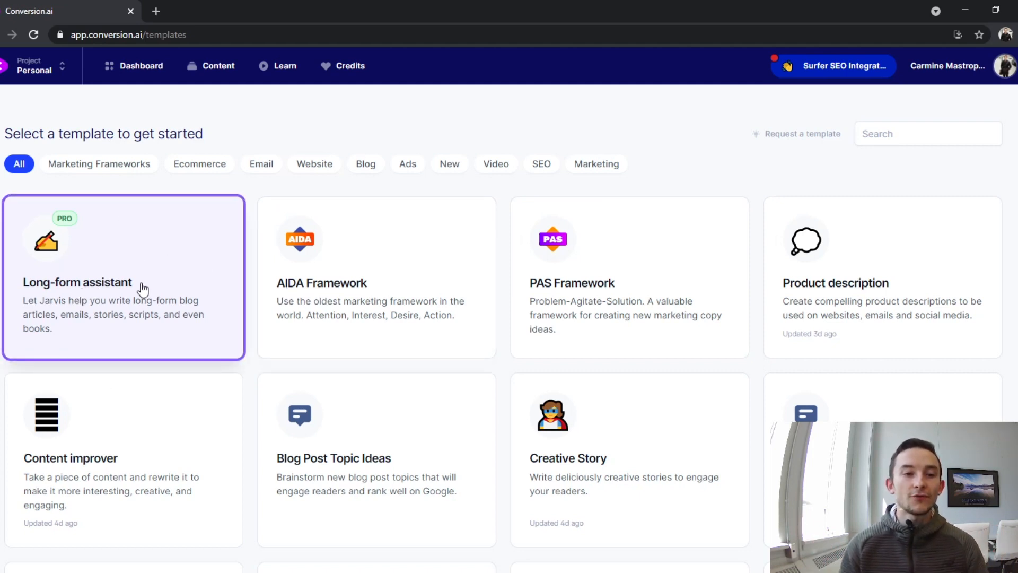
pyautogui.moveTo(155, 317)
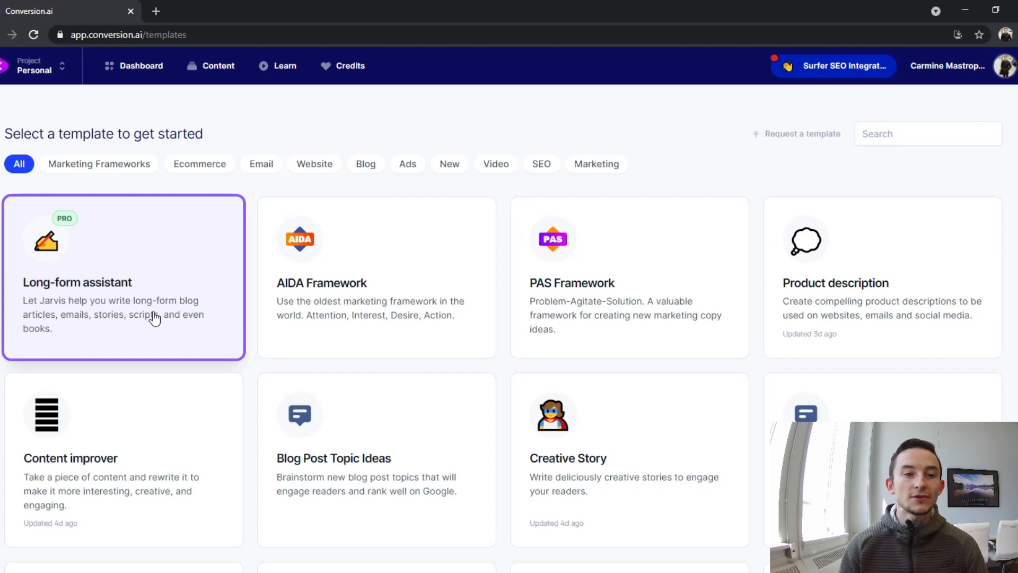
pyautogui.moveTo(106, 324)
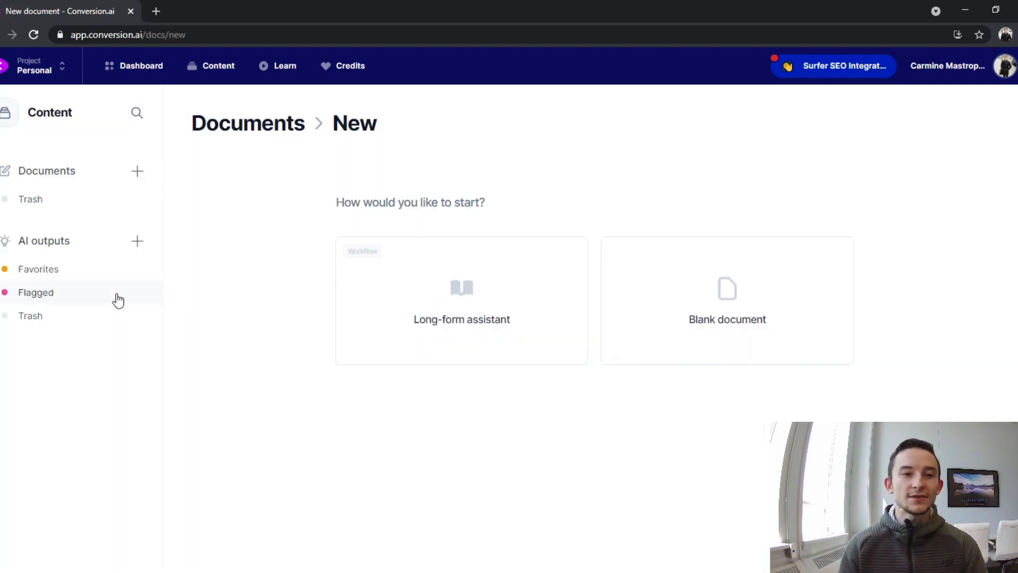
pyautogui.moveTo(422, 304)
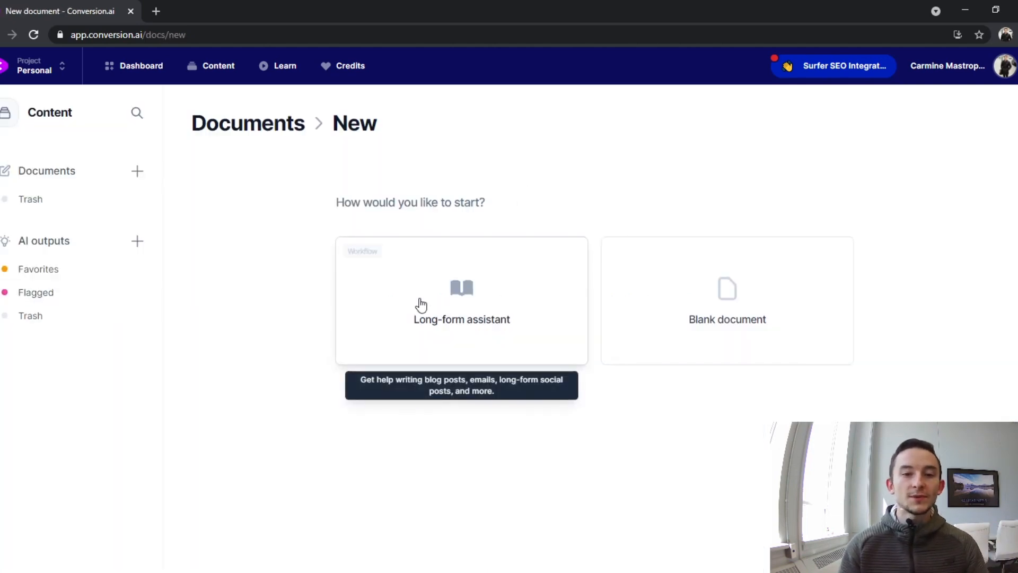
pyautogui.moveTo(516, 202)
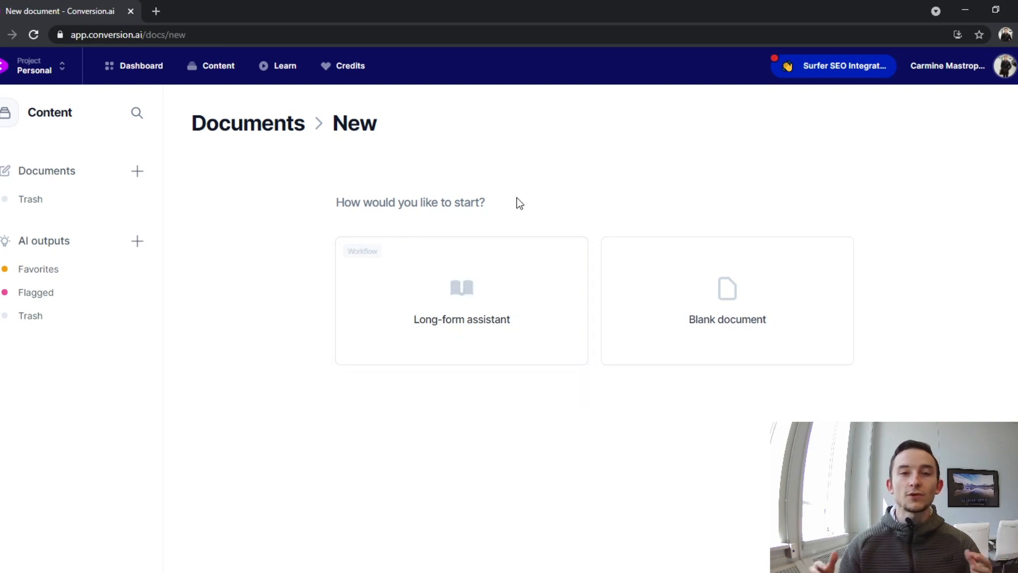
pyautogui.moveTo(752, 315)
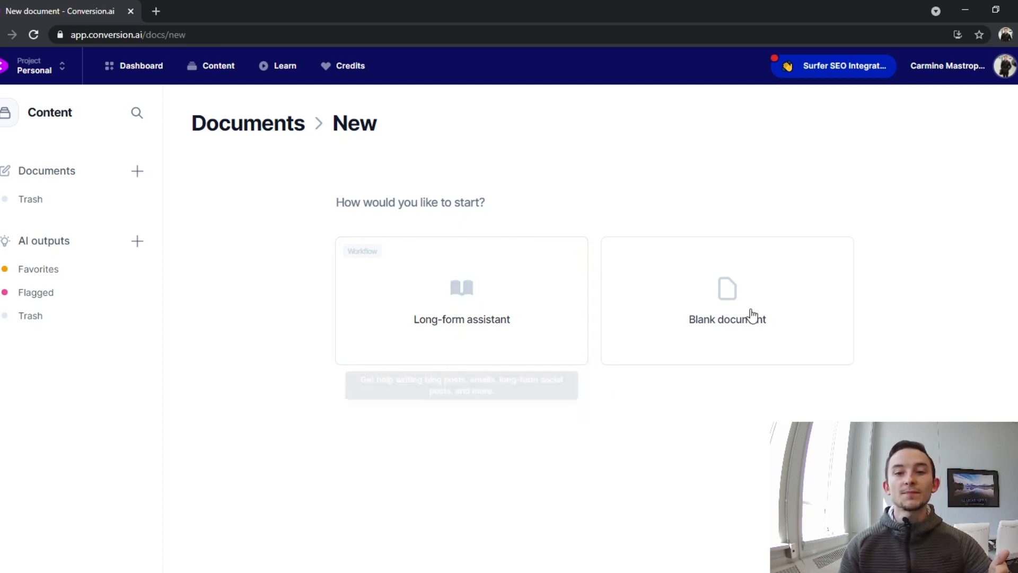
pyautogui.moveTo(472, 190)
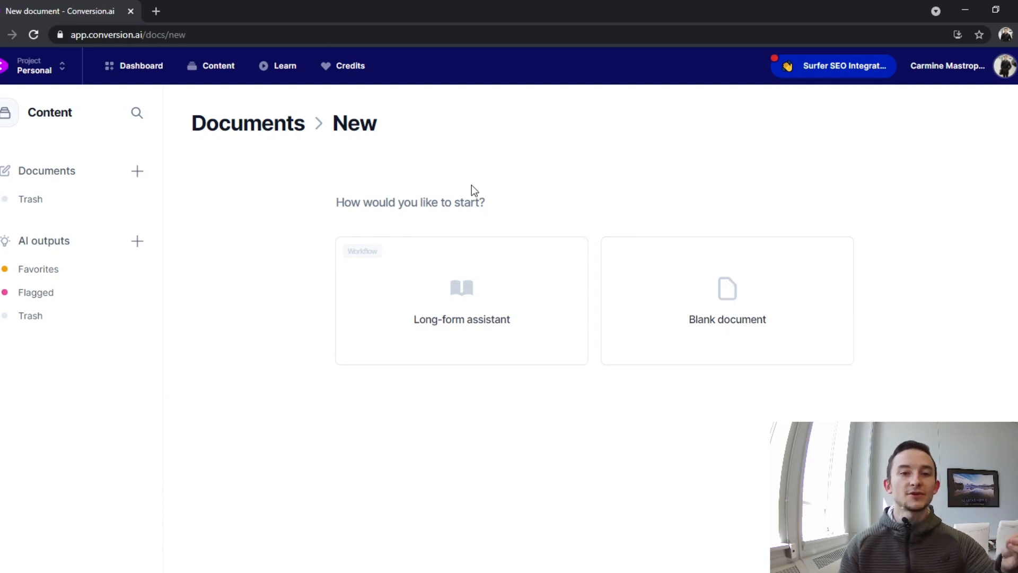
# Start the new document with the Long-form assistant card
pyautogui.click(461, 301)
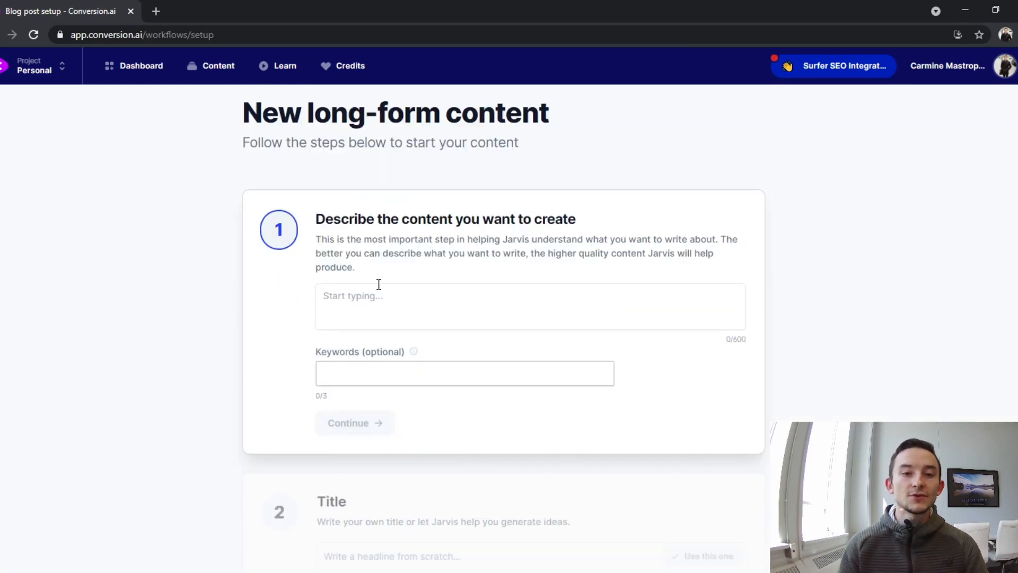
pyautogui.moveTo(376, 286)
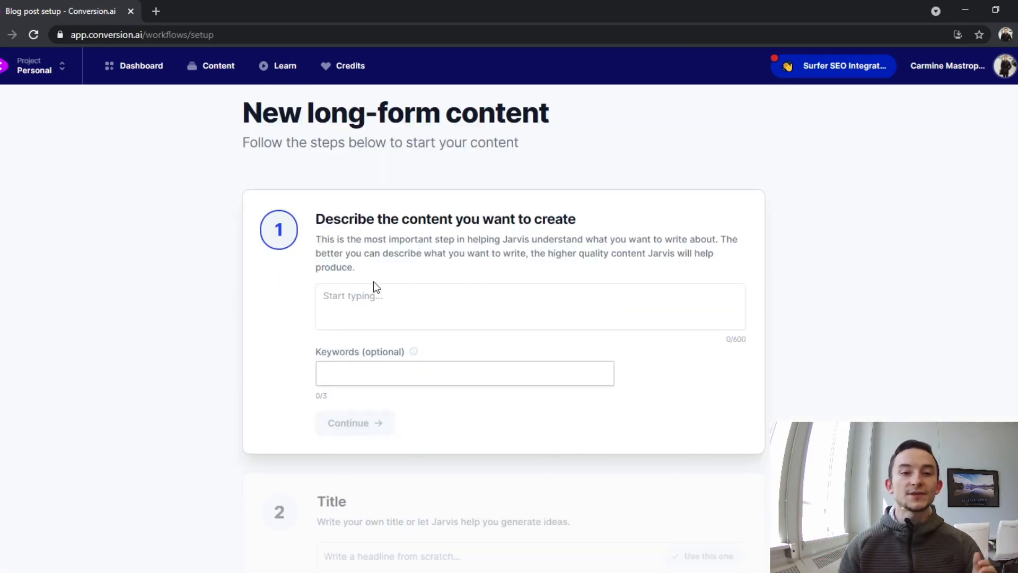
pyautogui.moveTo(391, 250)
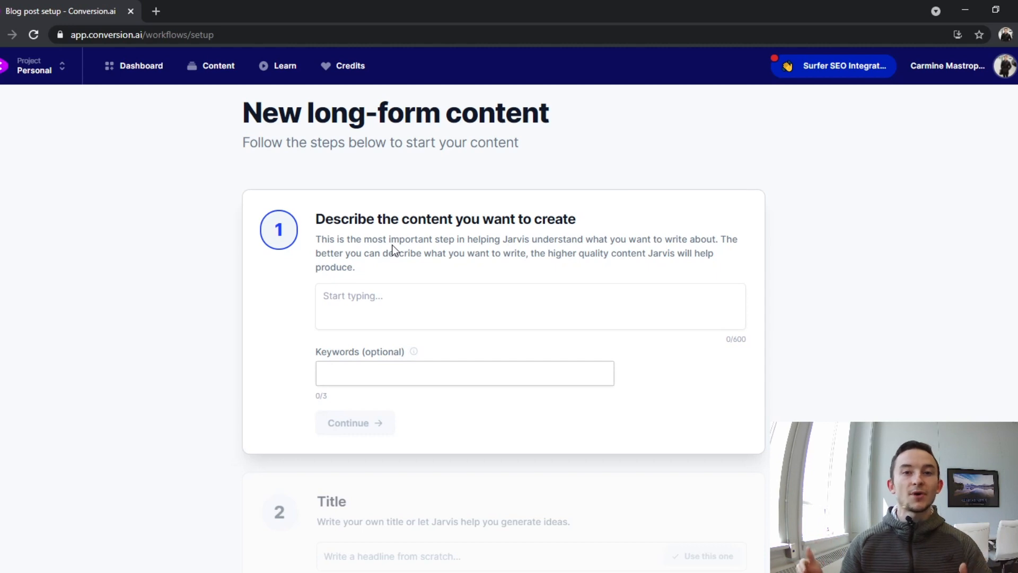
pyautogui.moveTo(739, 339)
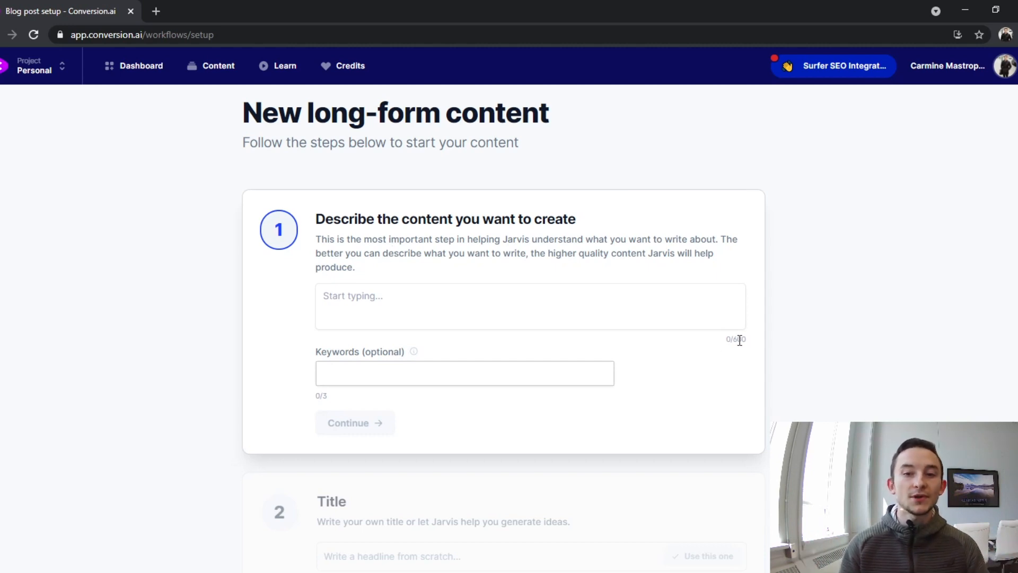
pyautogui.moveTo(557, 282)
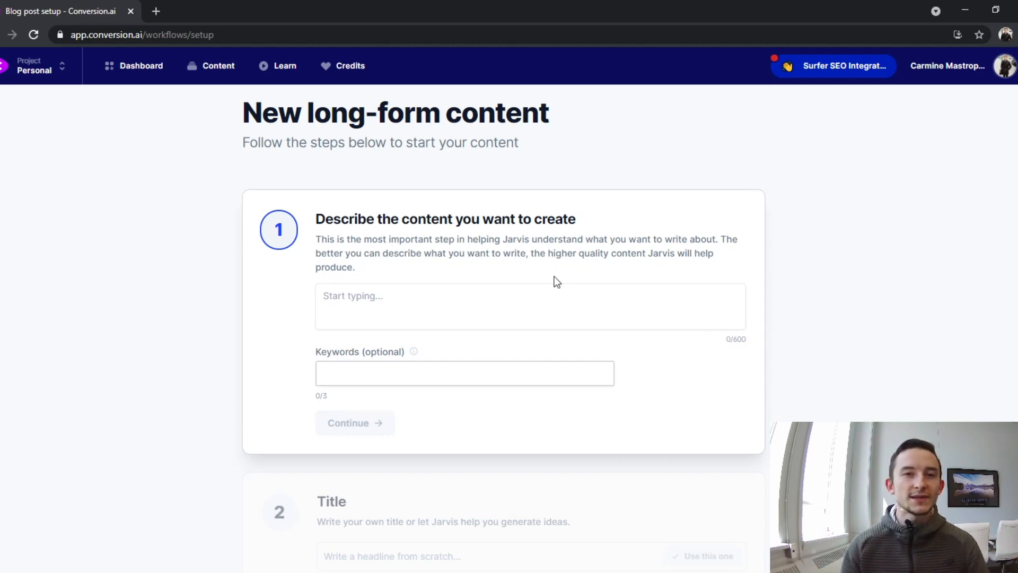
pyautogui.moveTo(370, 369)
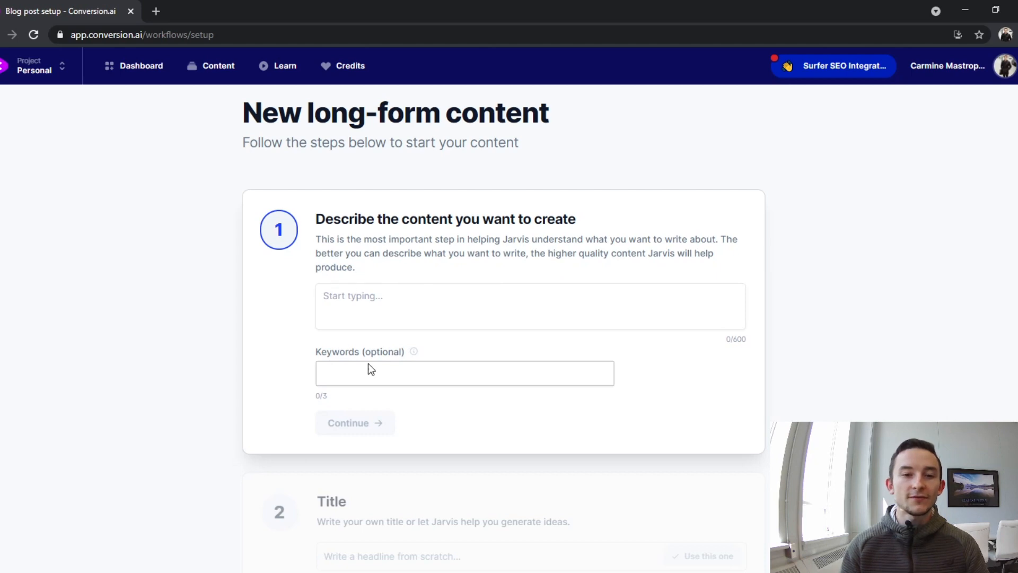
pyautogui.moveTo(275, 387)
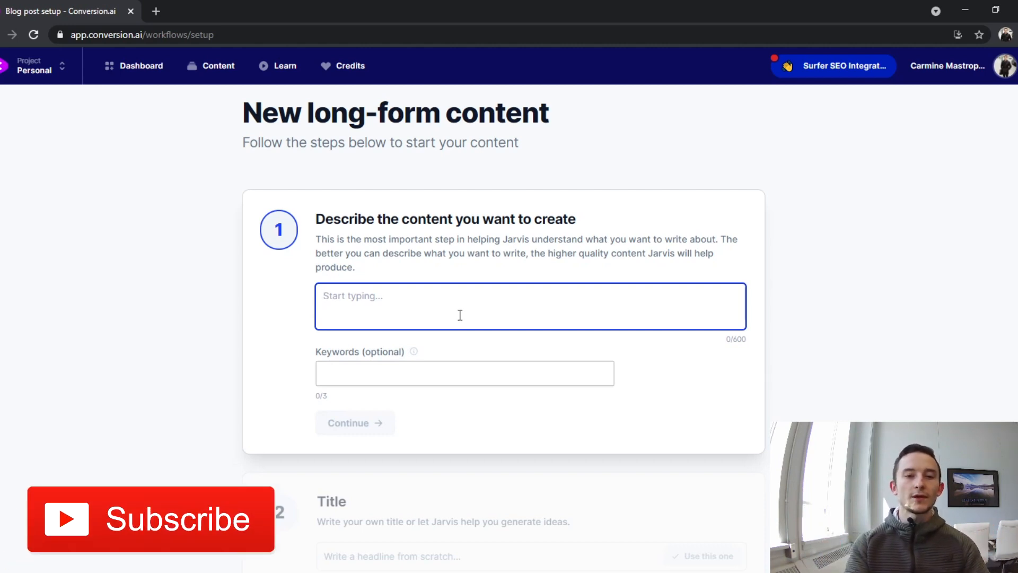
# Describe a blog post on upsell copywriting: how to write it effectively and what upselling is
pyautogui.write('This is a blog post')
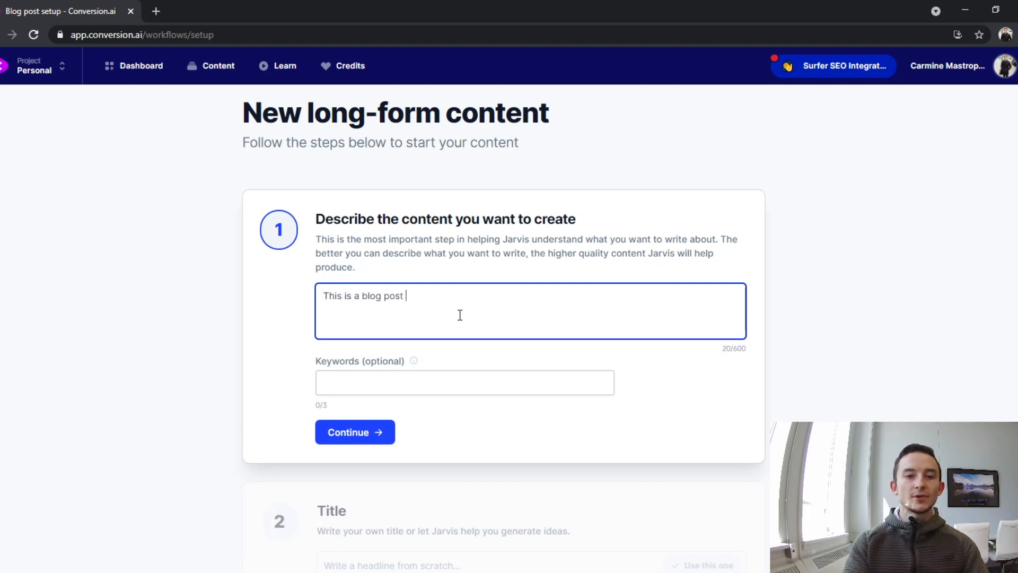
pyautogui.write('on upsell copywri')
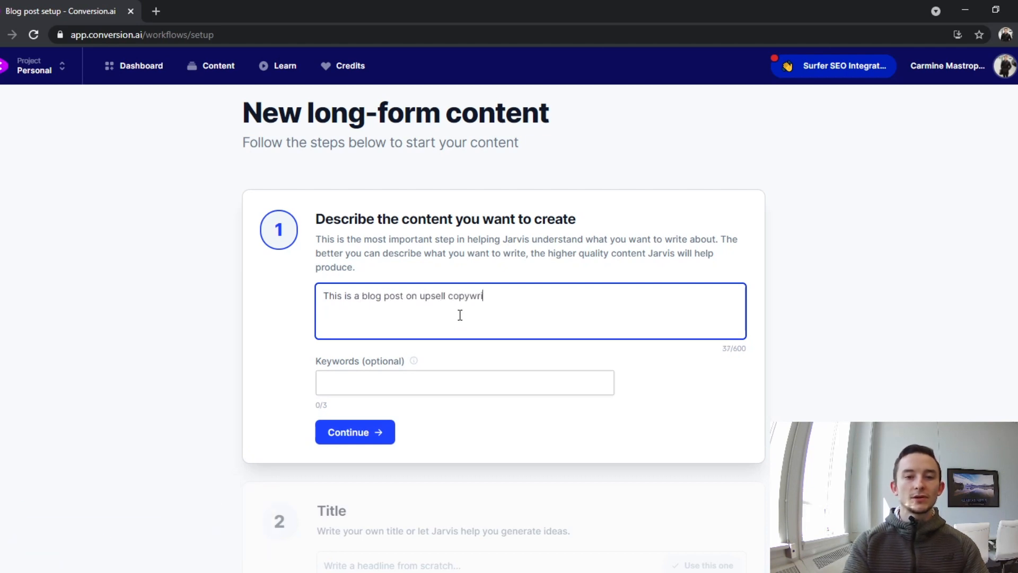
pyautogui.write('tin')
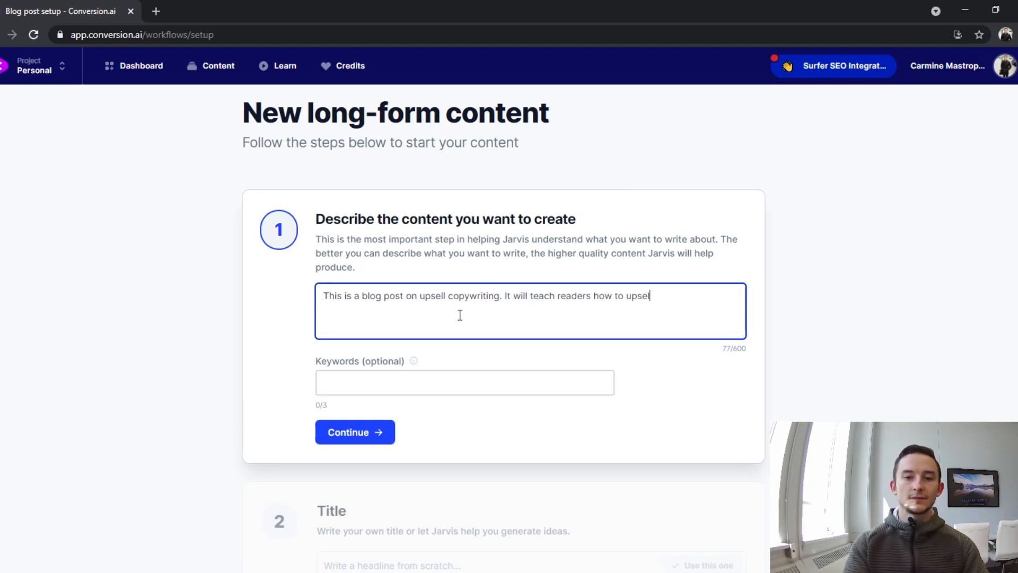
pyautogui.write('effectively, how to writ')
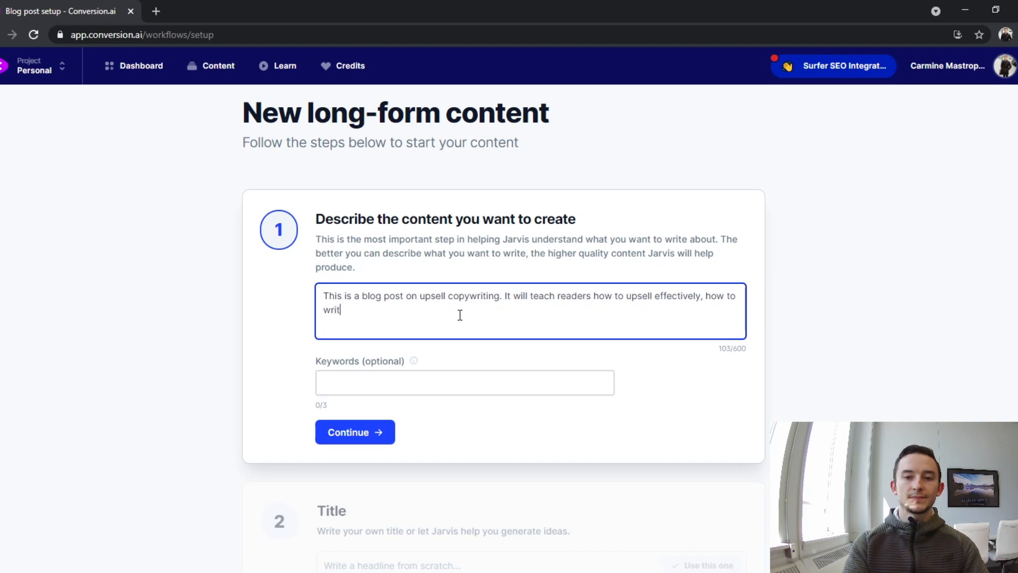
pyautogui.write('e upselling copywriting')
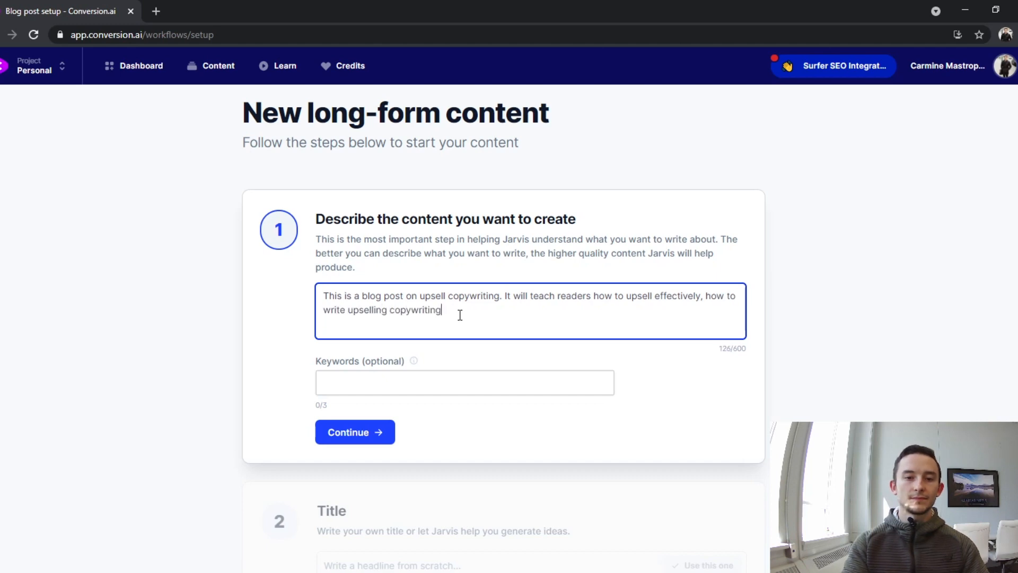
pyautogui.write(', and what upselling is.')
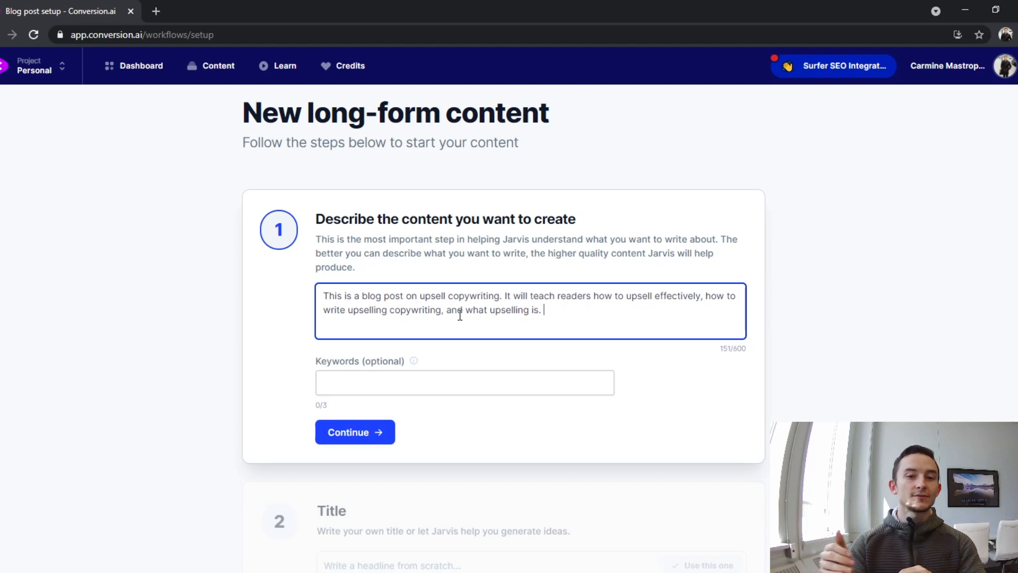
# Finish the description, then add keywords 'upsell copywriting' and 'copywriting upsells'
pyautogui.write('Include statistics, strategies, and instructions on how to effectively implement upselling. Writing effective upselling sales copy will improve conversions, revenue, and the overall performance of an advertising campaign.')
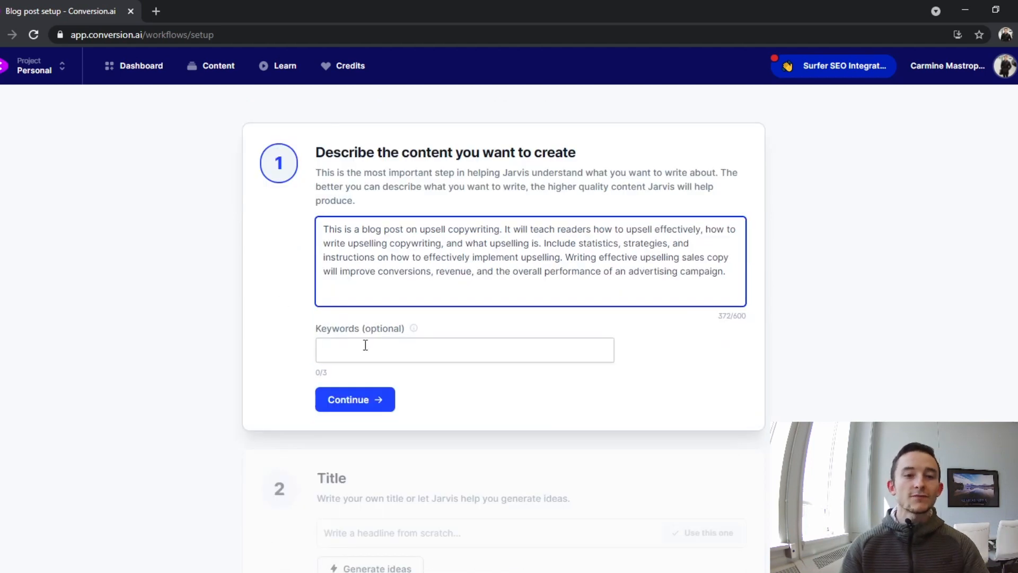
pyautogui.click(463, 349)
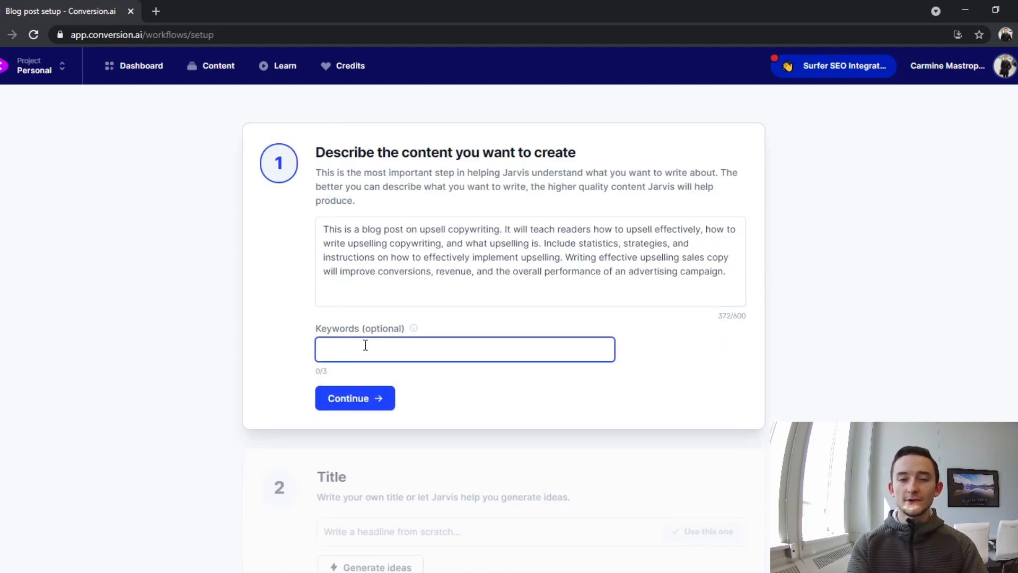
pyautogui.write('upsell copywriting copywriting upsells')
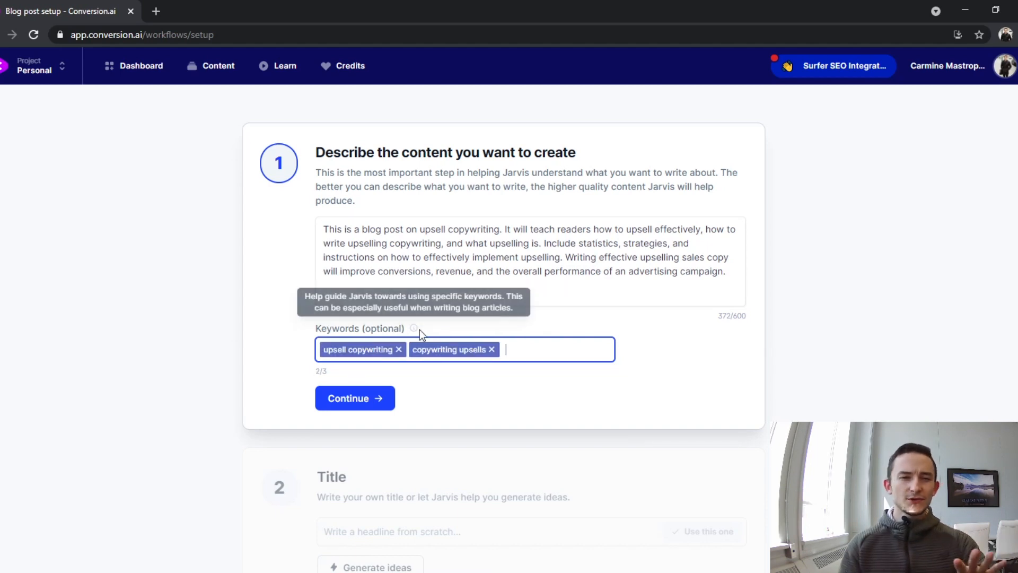
pyautogui.moveTo(290, 317)
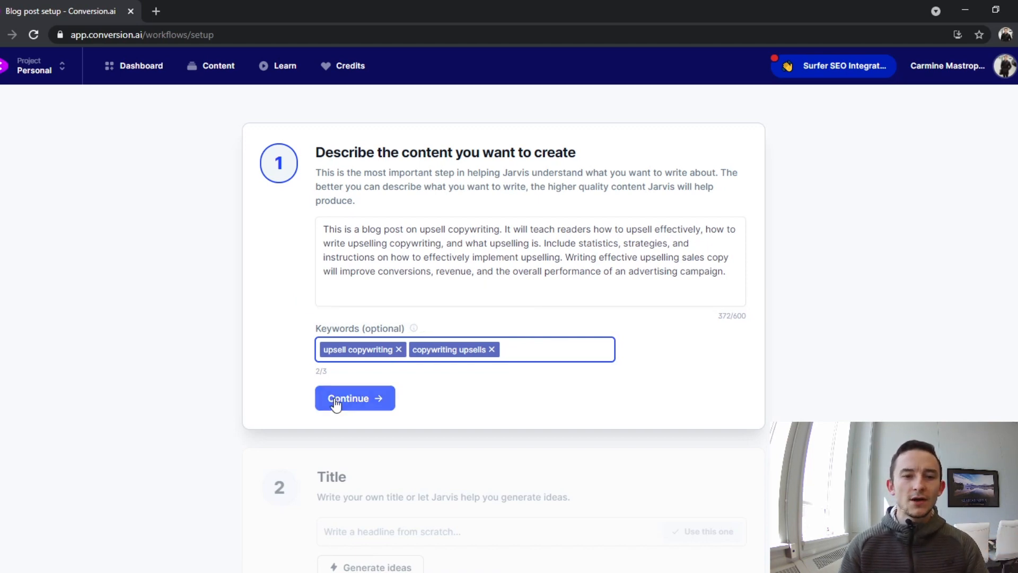
# Generate title ideas, then enter the title 'The Ultimate Guide to Upsell Copywriting'
pyautogui.click(355, 399)
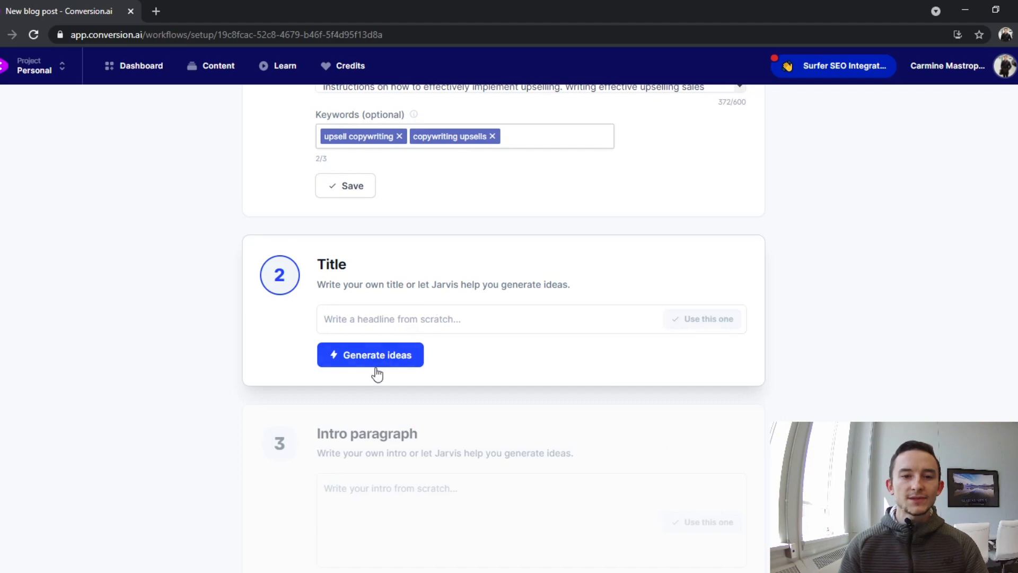
pyautogui.click(371, 355)
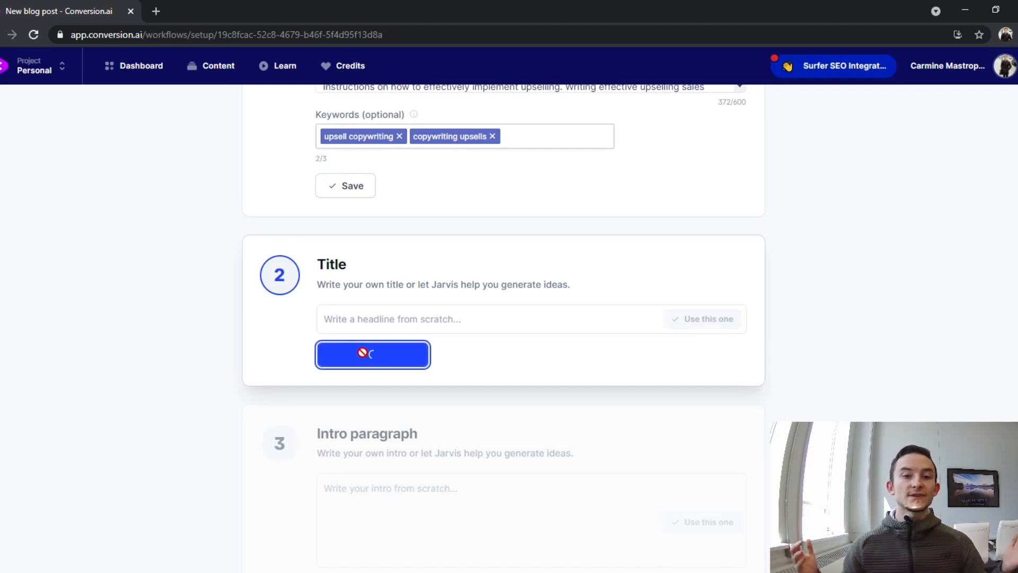
pyautogui.click(372, 355)
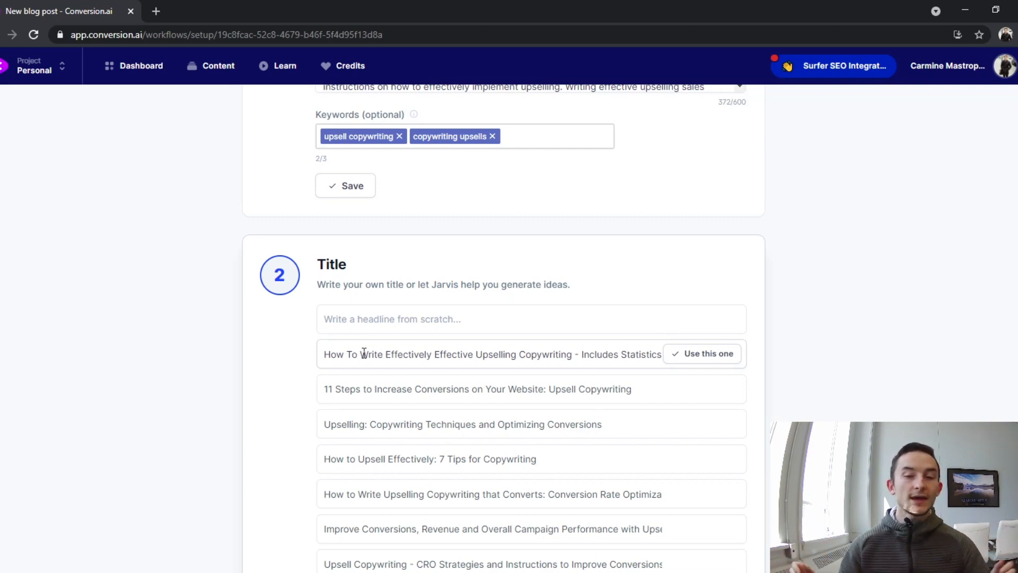
pyautogui.moveTo(382, 303)
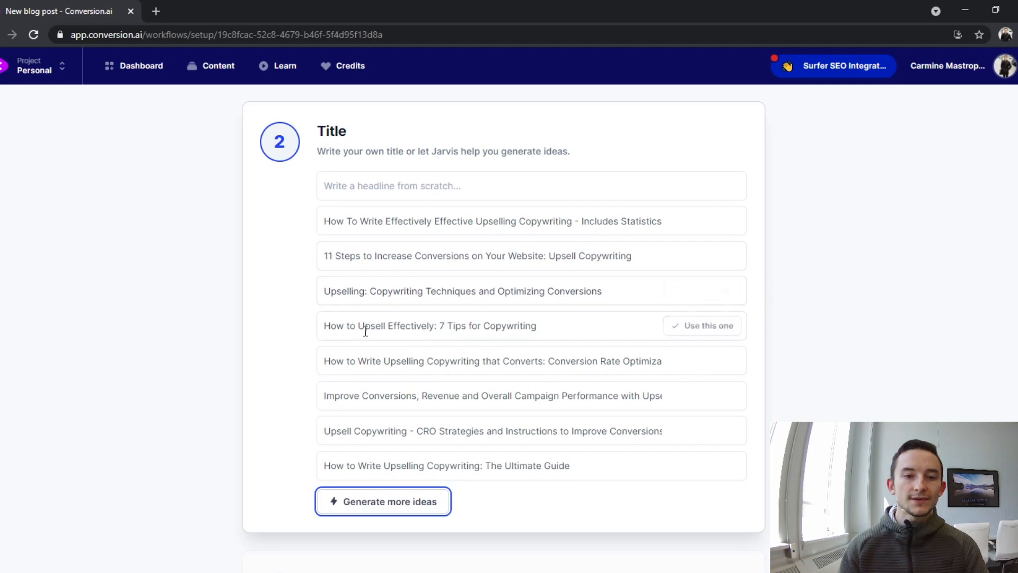
pyautogui.write('The Ultimate Guide to Upsell Copywriting')
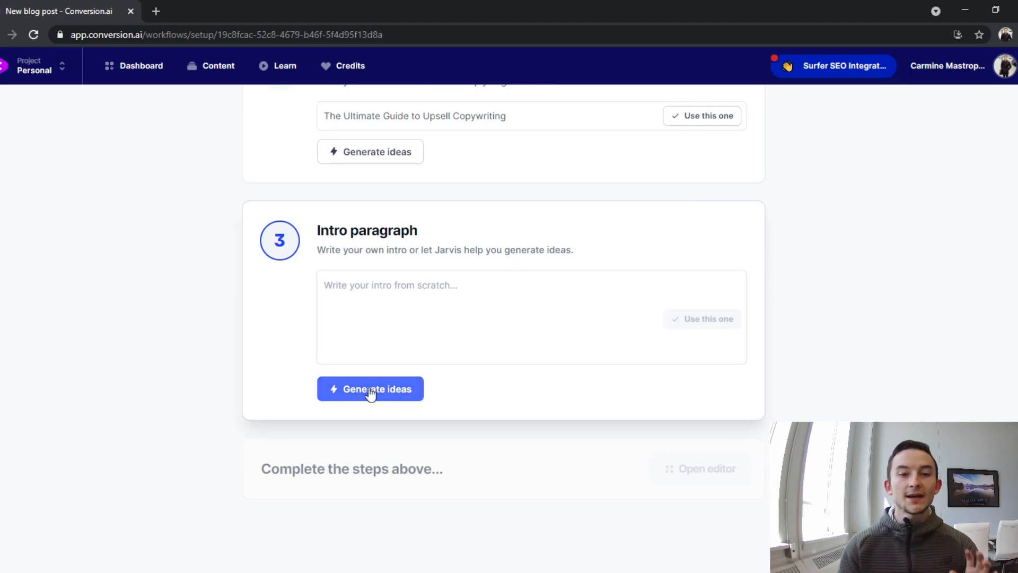
# Generate intro ideas, use the conversion-rate intro, and open the document editor
pyautogui.click(371, 388)
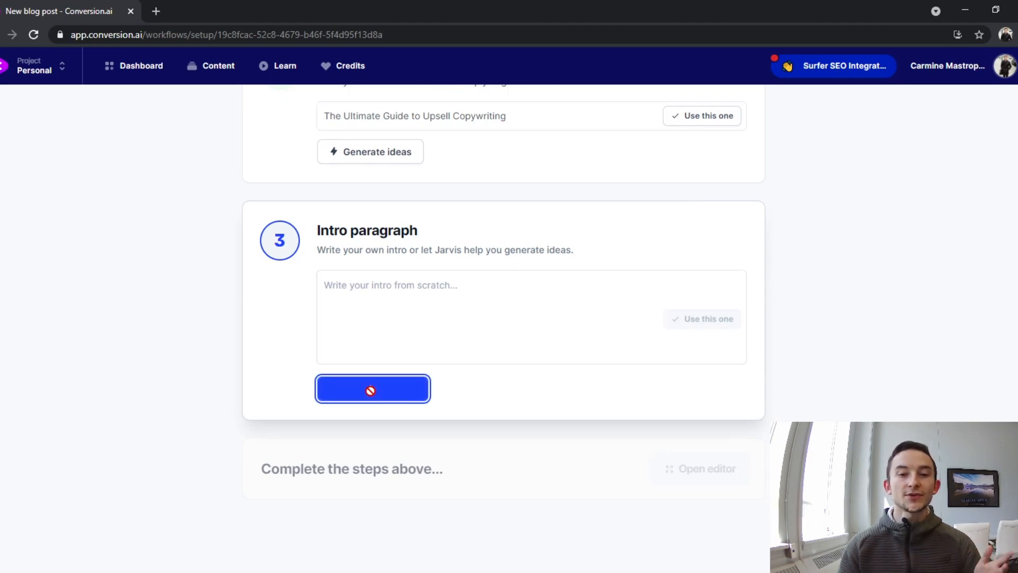
pyautogui.click(372, 388)
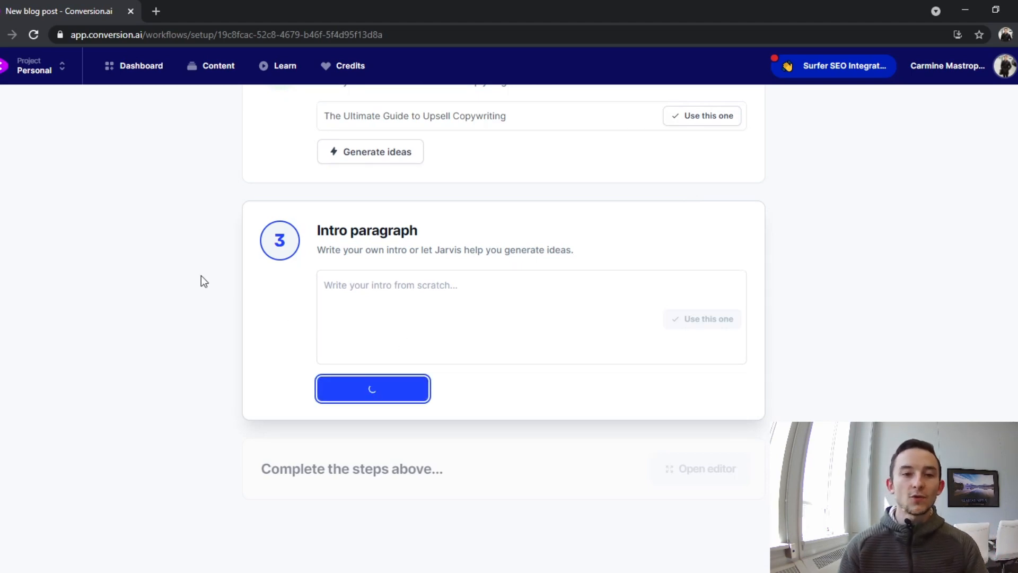
pyautogui.click(372, 389)
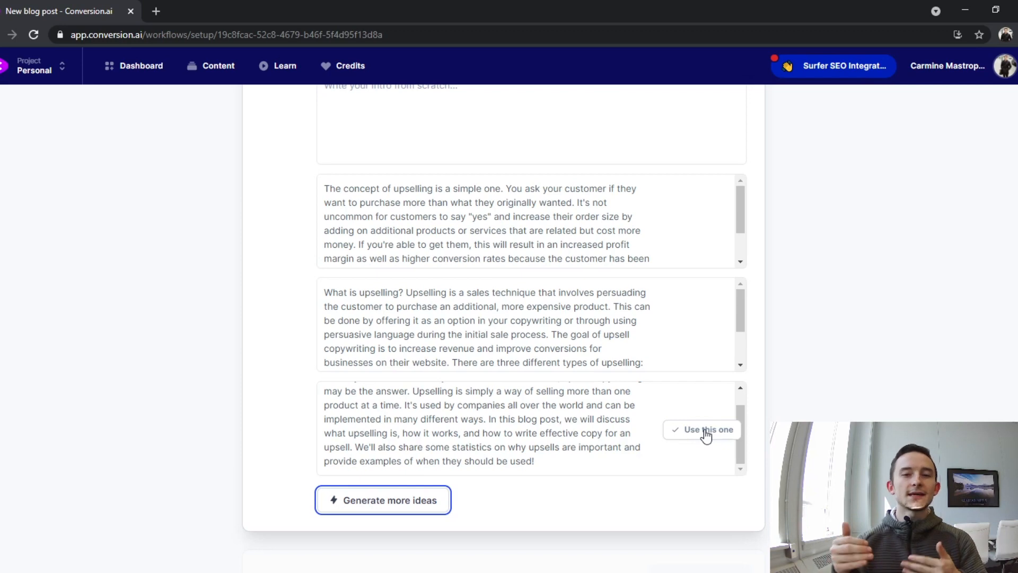
pyautogui.click(707, 429)
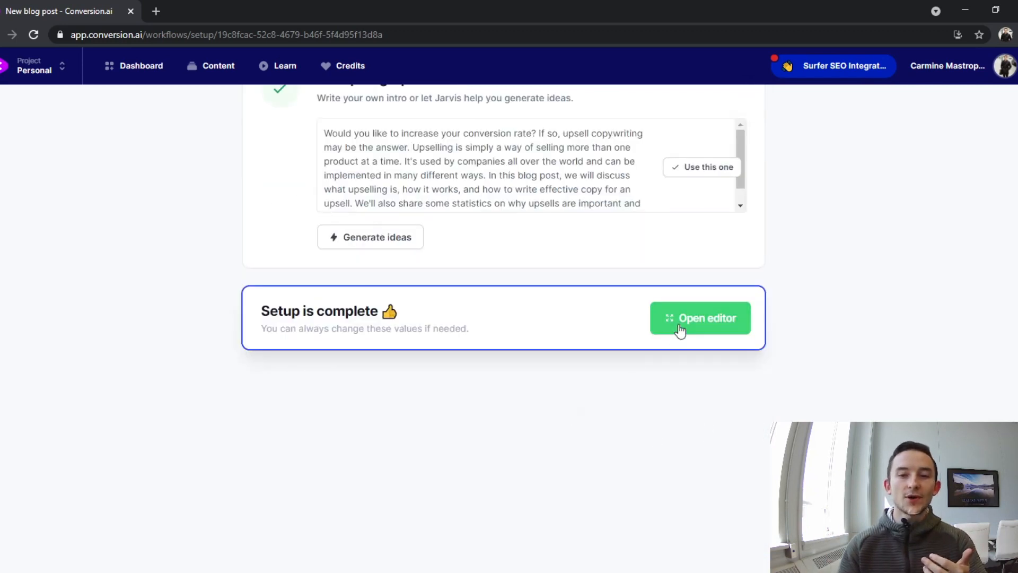
pyautogui.click(700, 318)
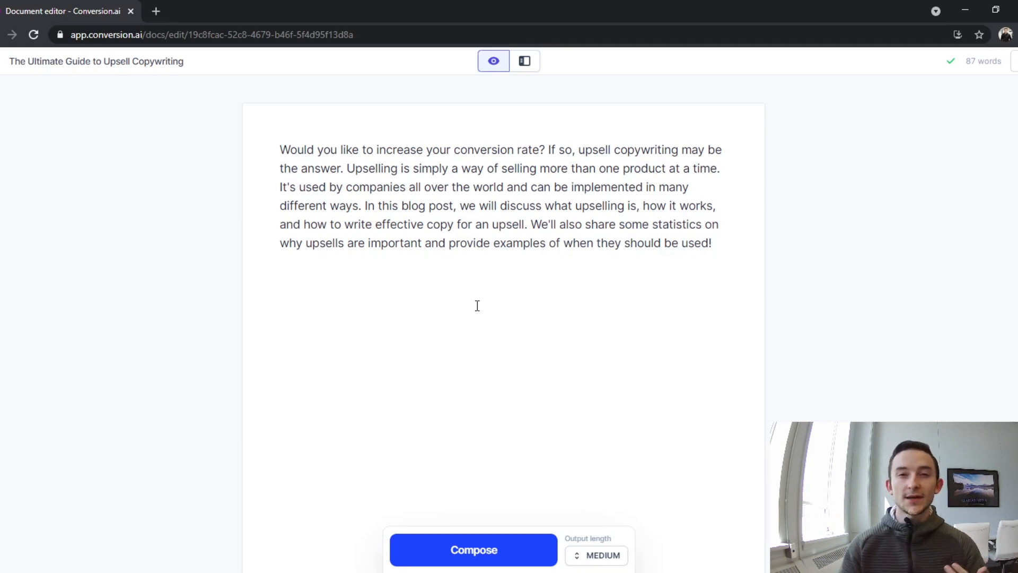
pyautogui.moveTo(469, 149)
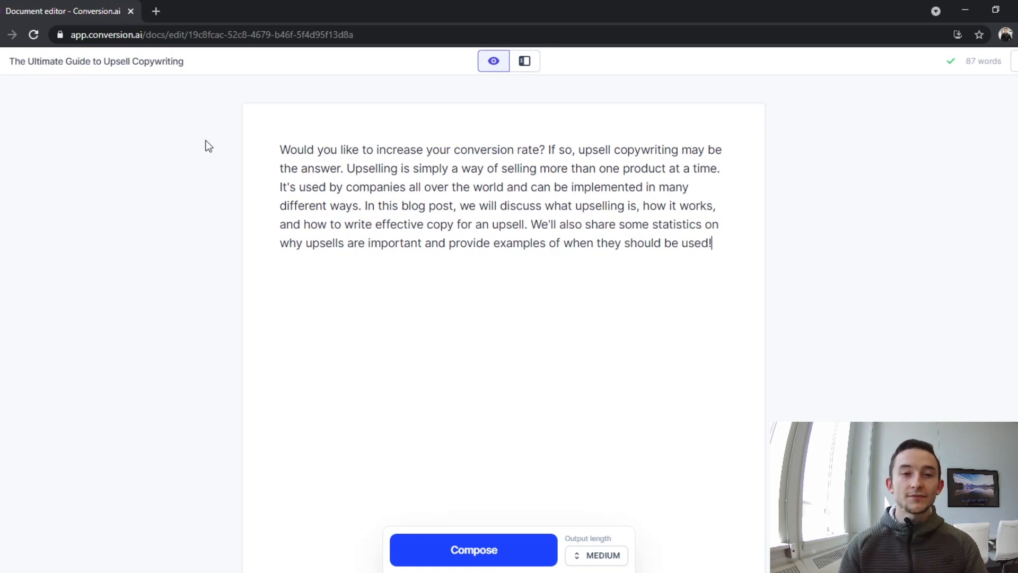
pyautogui.moveTo(278, 113)
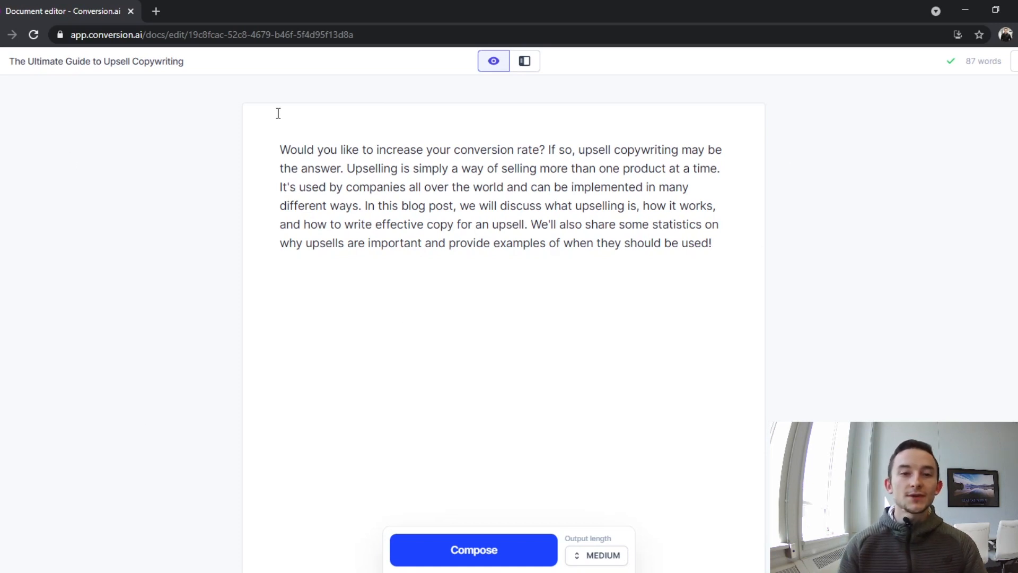
pyautogui.moveTo(615, 149)
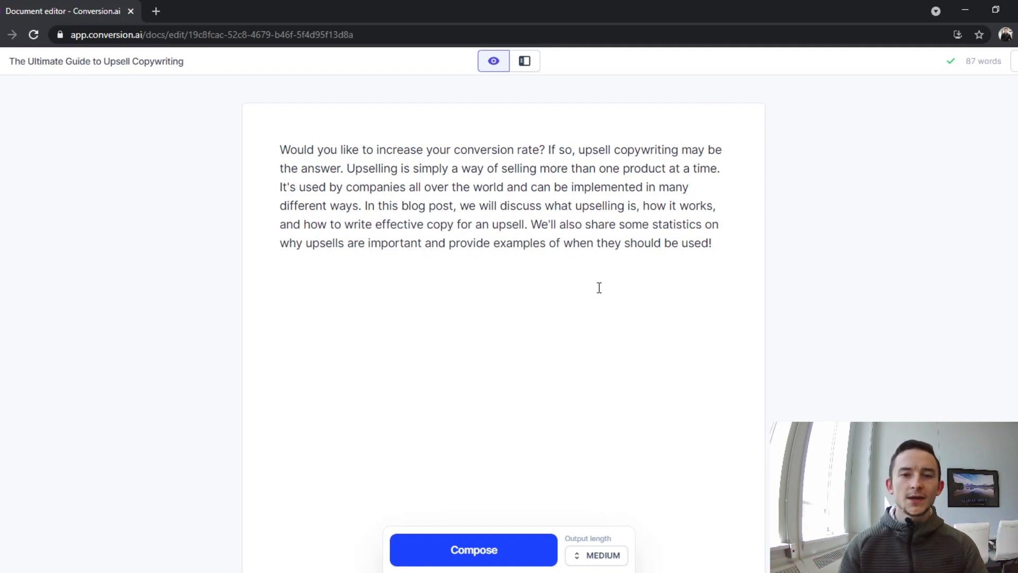
pyautogui.moveTo(703, 274)
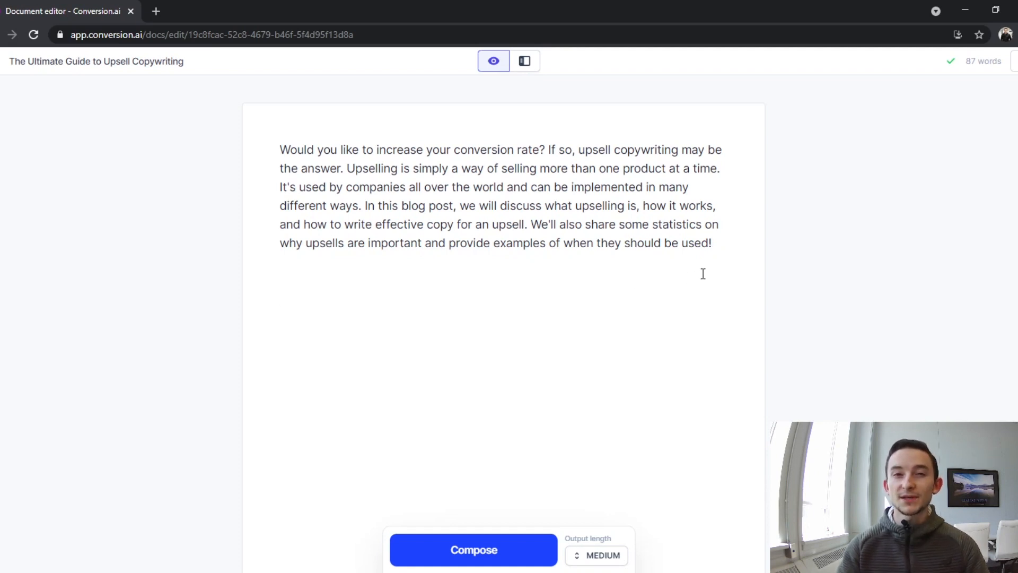
# Add ##Summary, then ##What is upselling? and ##Upselling copywriting strategies above it
pyautogui.write('##')
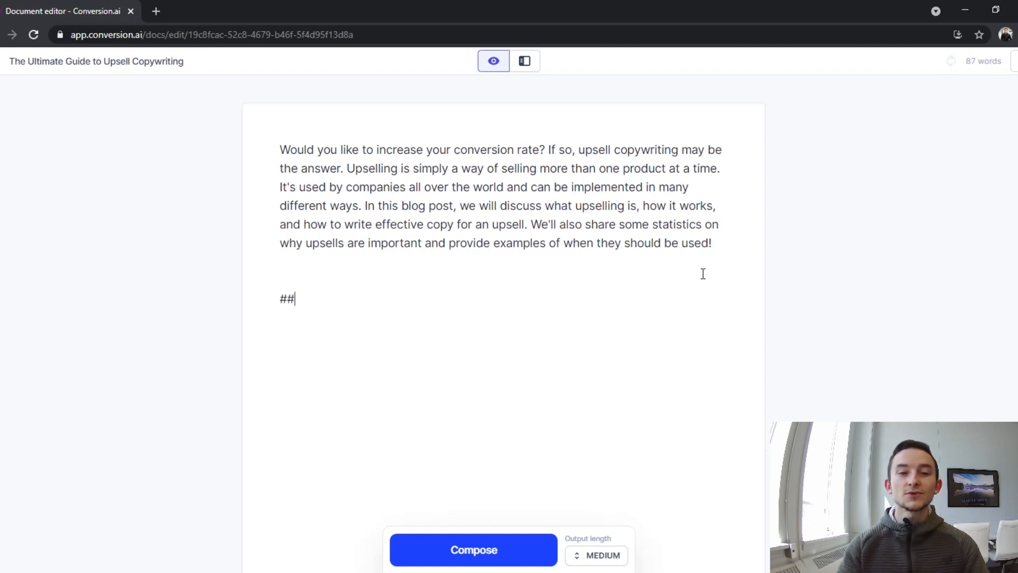
pyautogui.write('Summa')
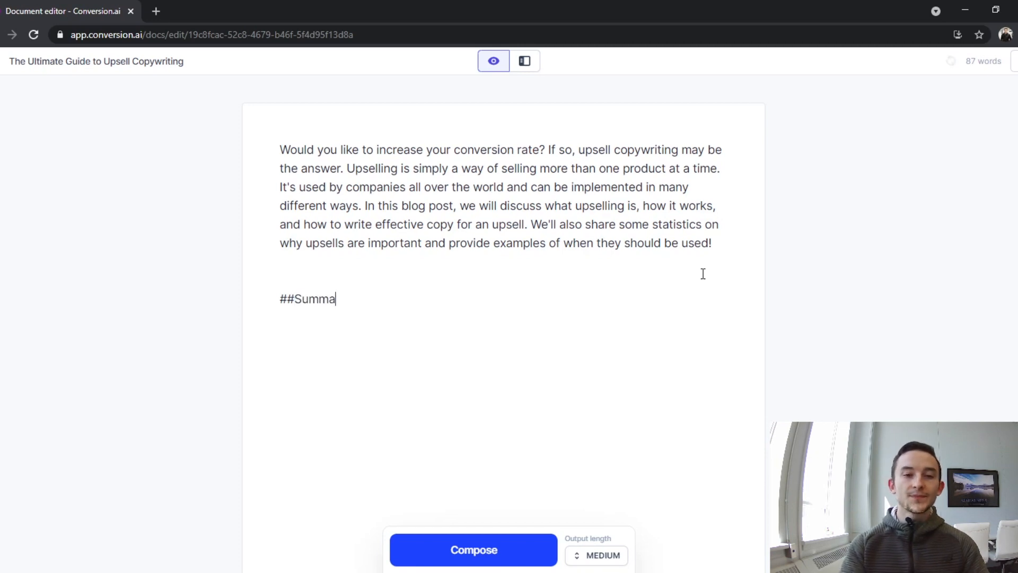
pyautogui.write('ry')
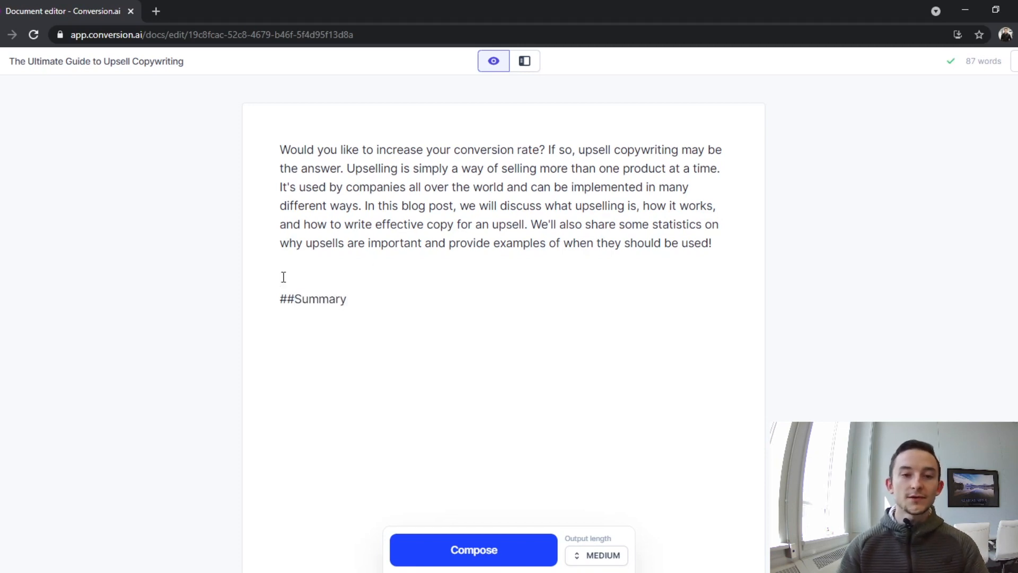
pyautogui.press('enter')
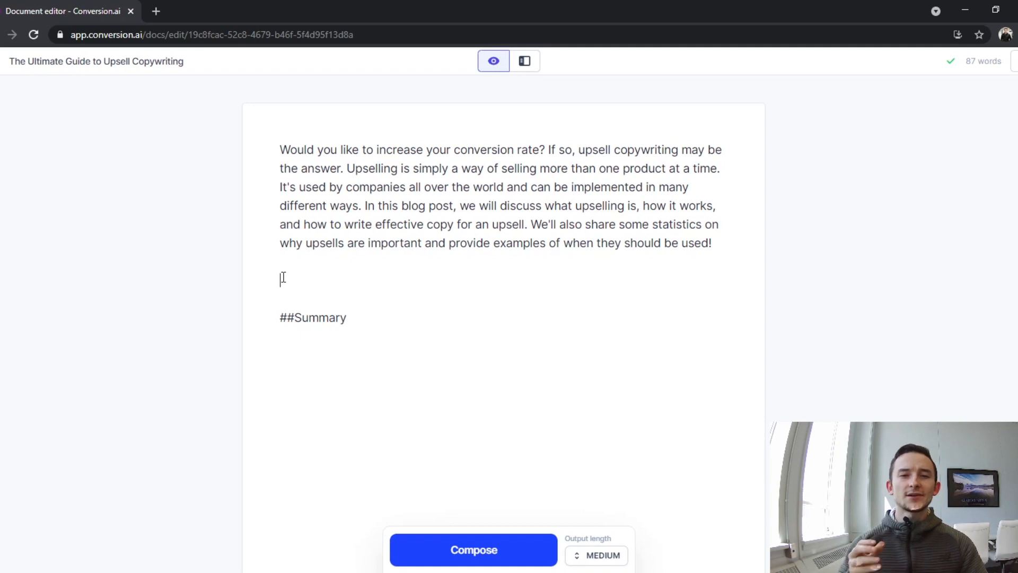
pyautogui.write('##')
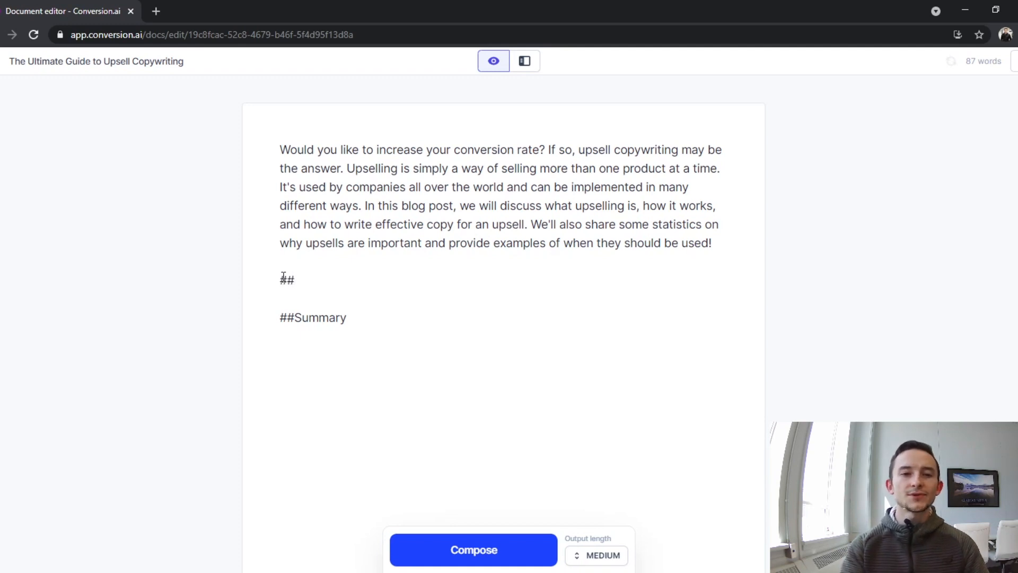
pyautogui.write('What is')
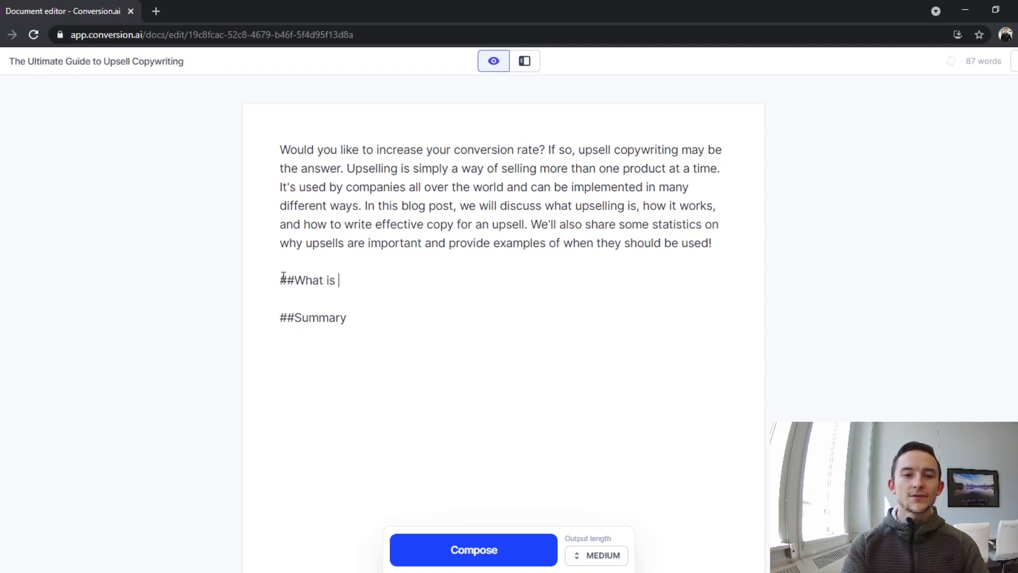
pyautogui.write('upselling?')
pyautogui.write('##')
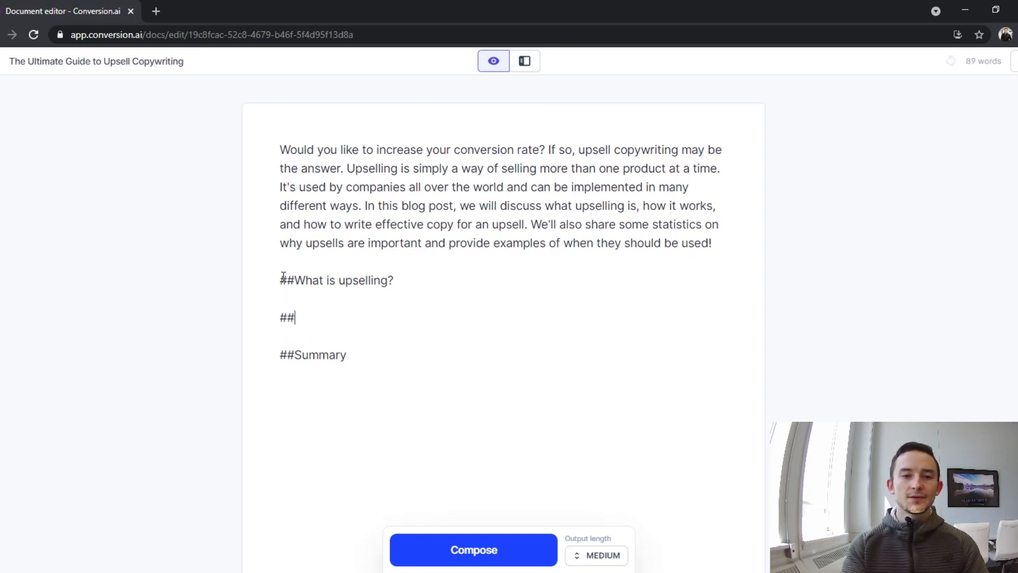
pyautogui.write('Upselling copywriitn')
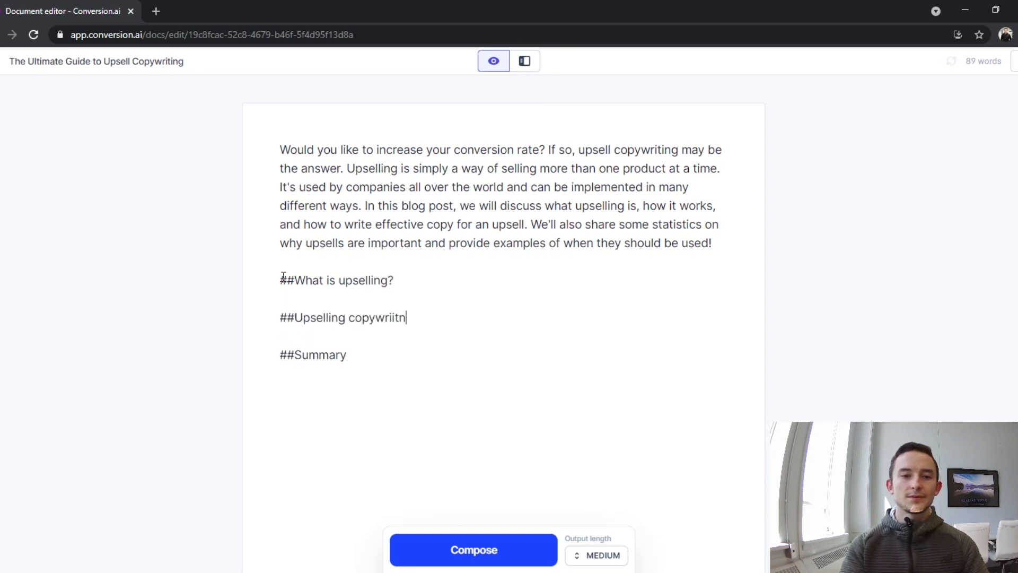
pyautogui.write('strategies')
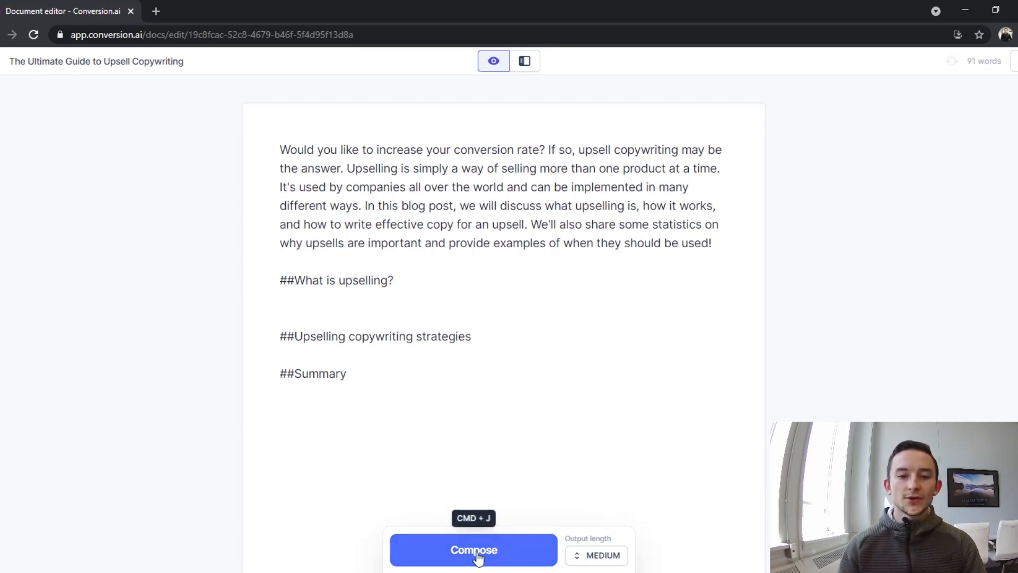
# Set output length to Long and compose body text under ##What is upselling?
pyautogui.click(595, 555)
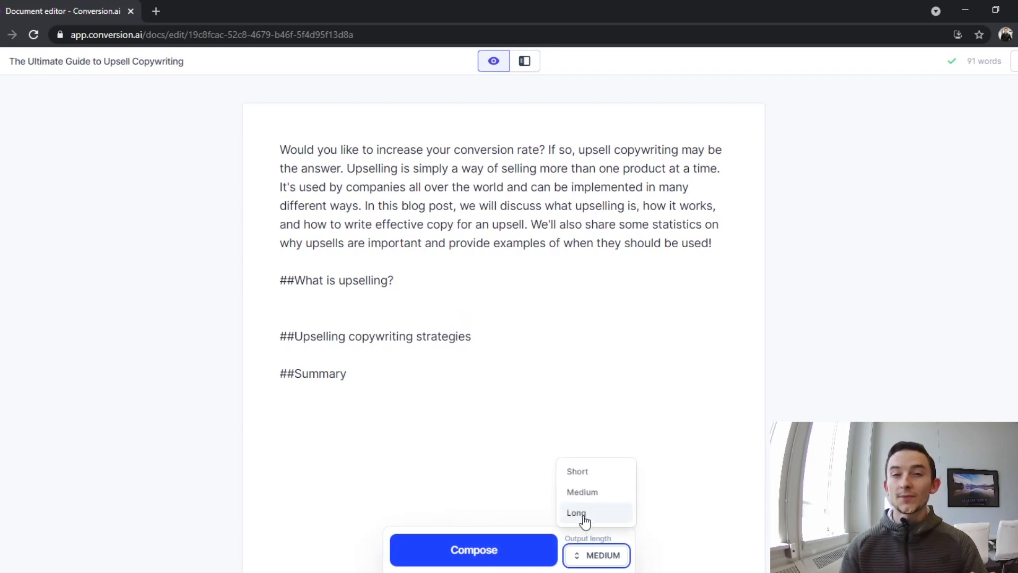
pyautogui.click(575, 512)
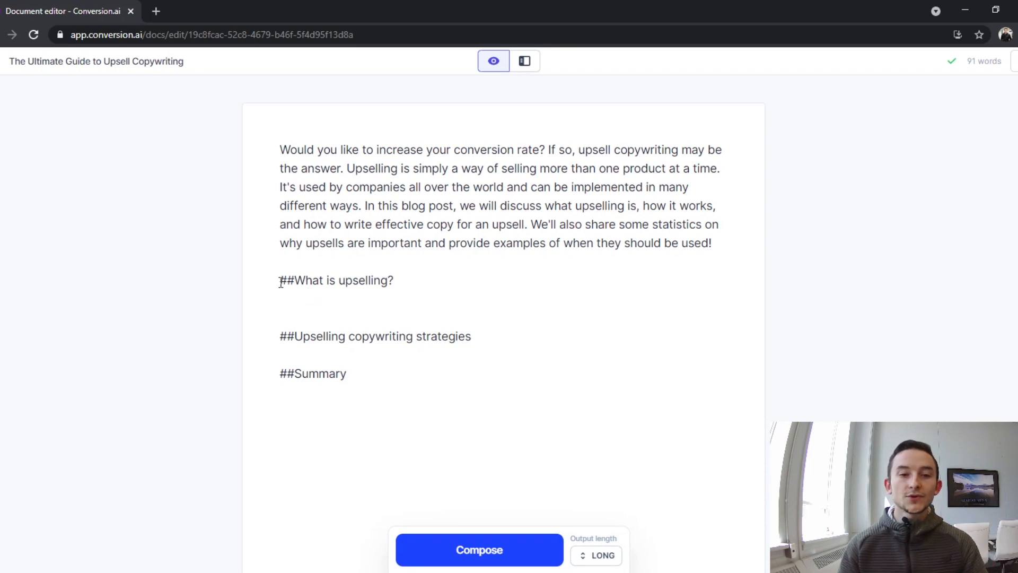
pyautogui.click(478, 550)
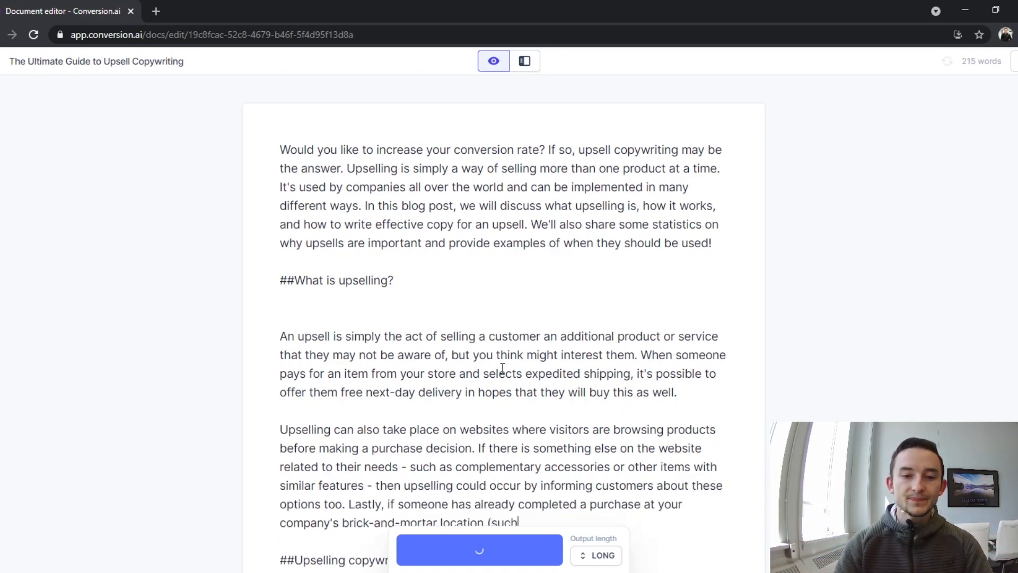
pyautogui.scroll(-3)
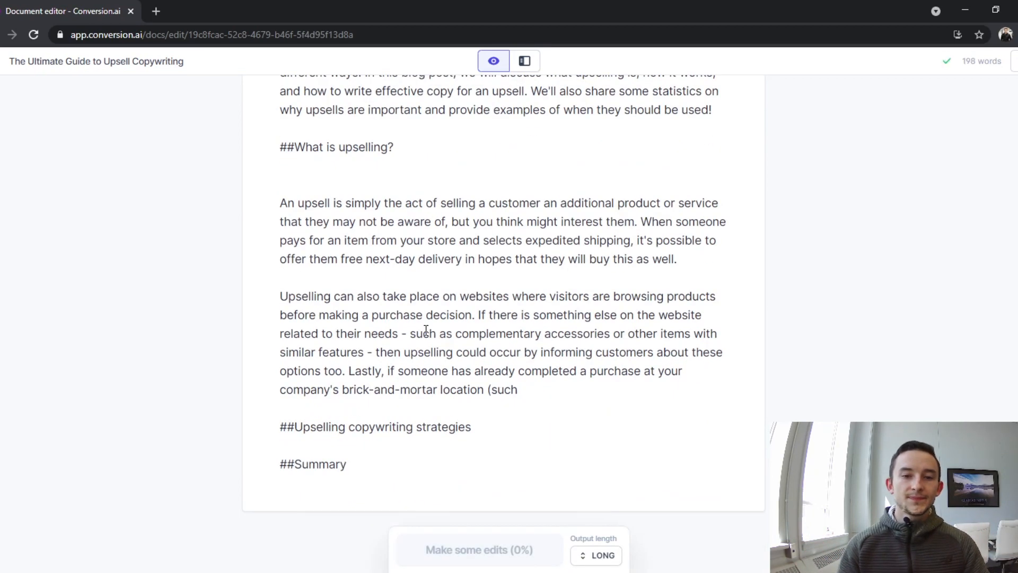
# Rewrite the cut-off sentence about recommending related products to increase their order size, fixing typos
pyautogui.click(518, 388)
pyautogui.write('on')
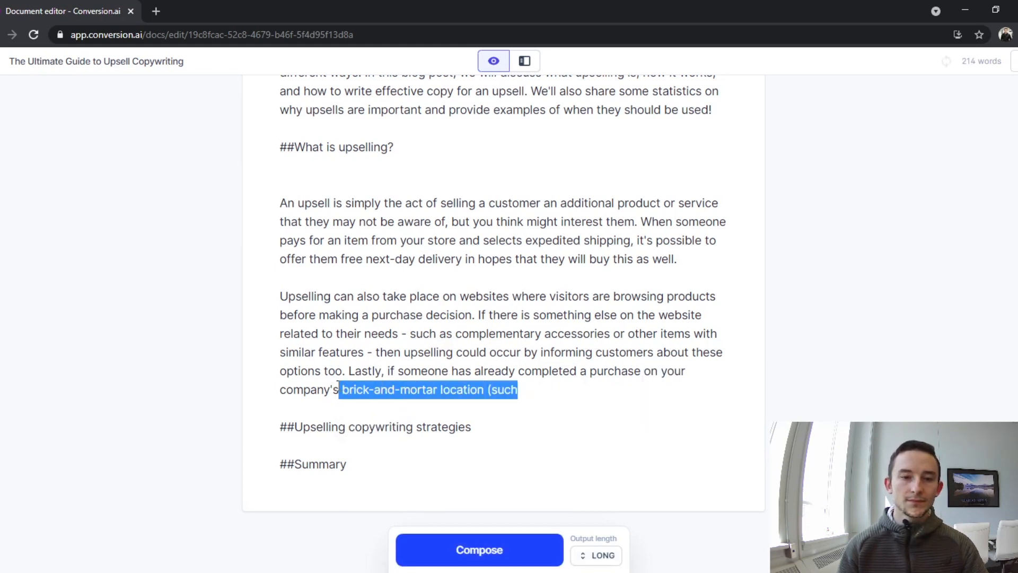
pyautogui.write('website, you can')
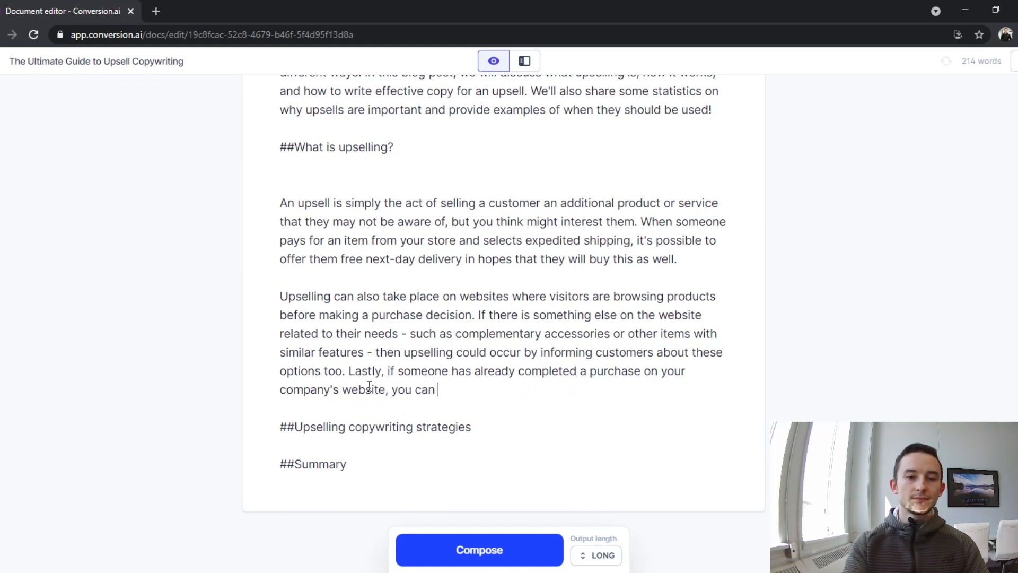
pyautogui.write('reocmmend them rela')
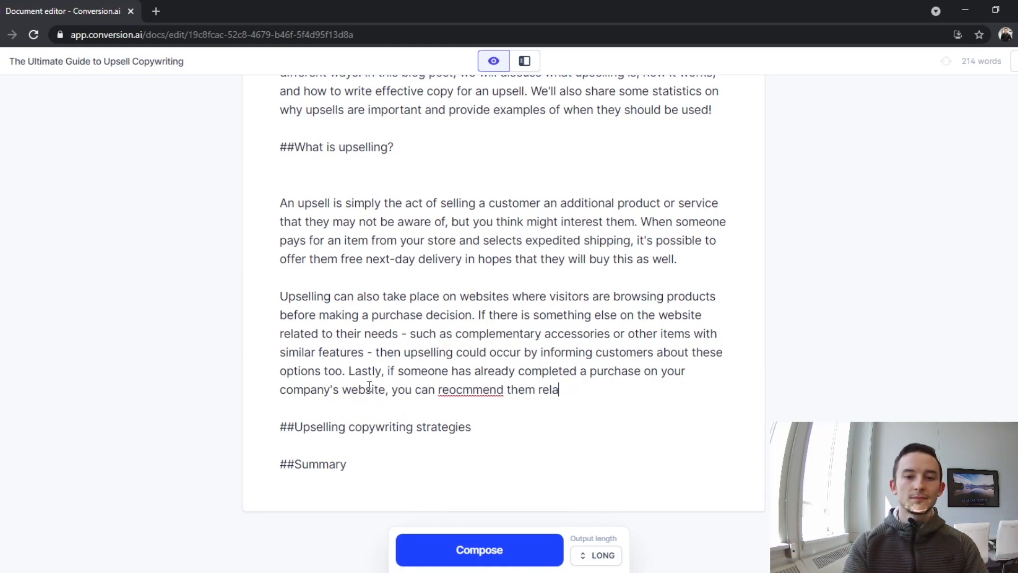
pyautogui.write('ted products to icnrease')
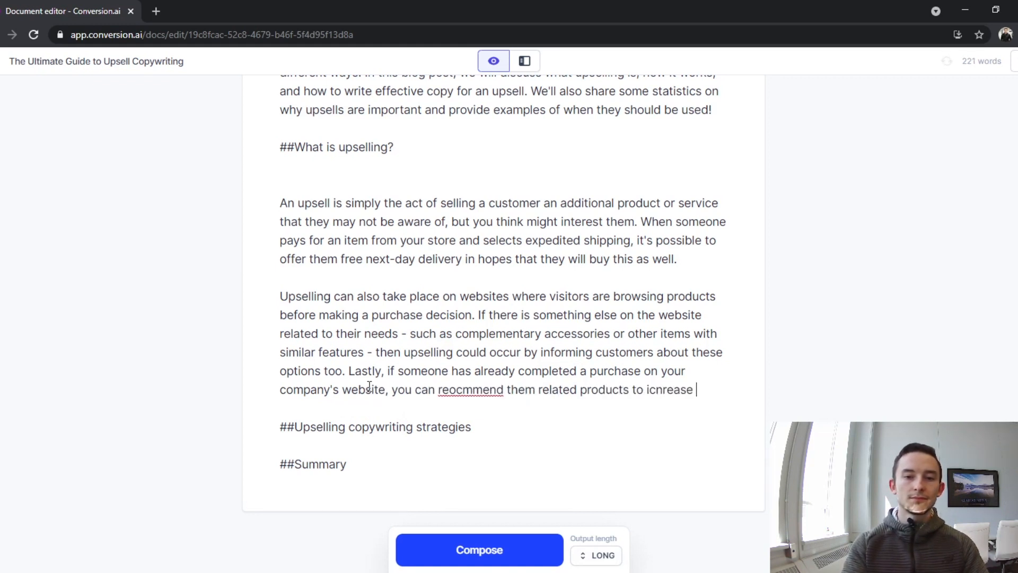
pyautogui.write('their order si')
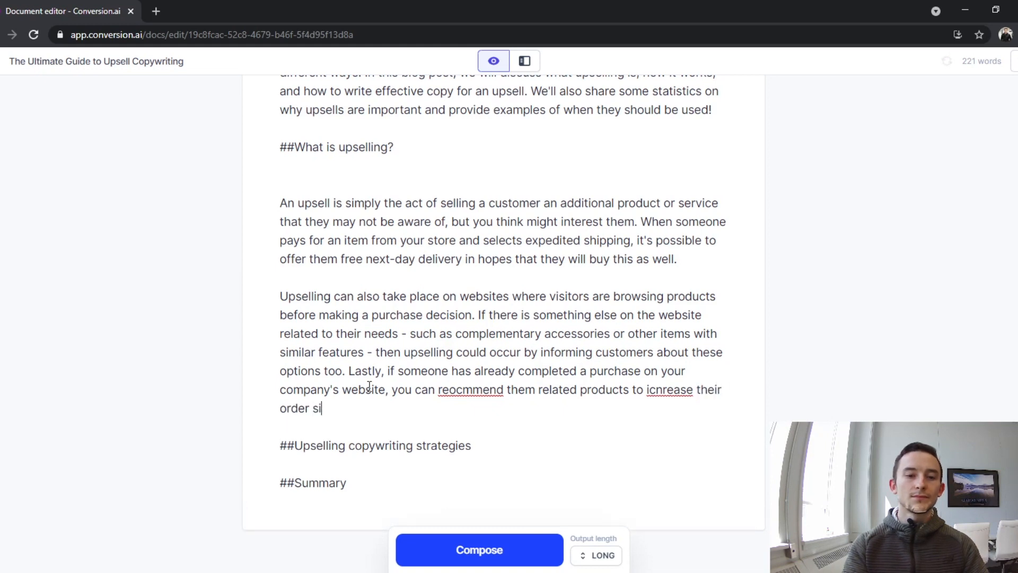
pyautogui.doubleClick(470, 388)
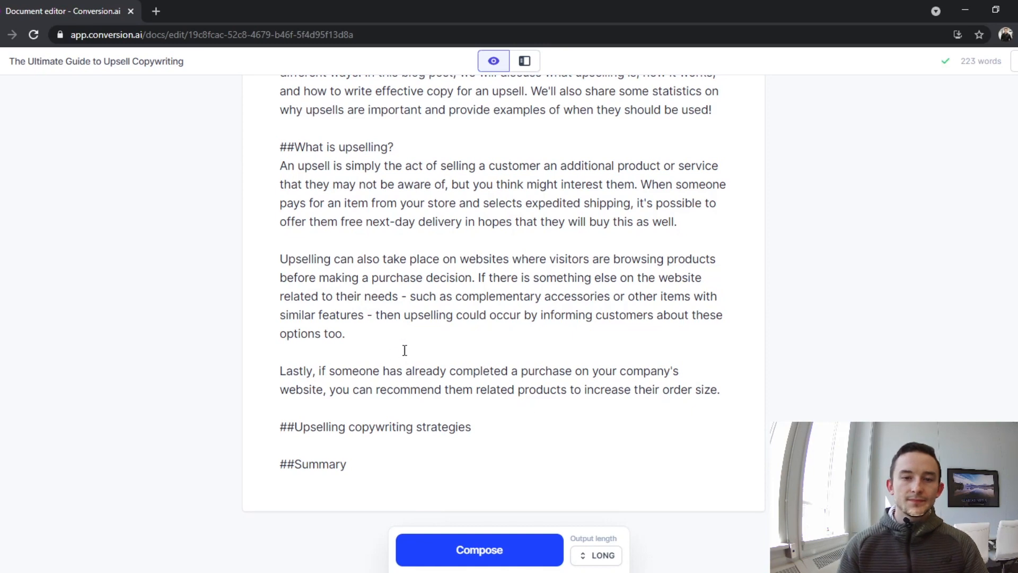
# Scroll to the strategies heading and place the cursor beneath it to compose
pyautogui.scroll(3)
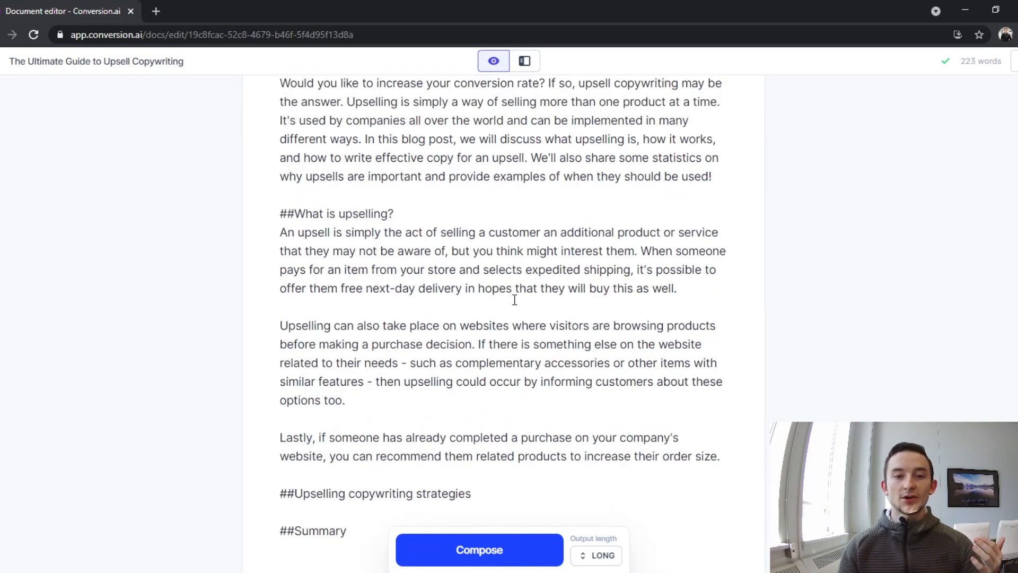
pyautogui.scroll(-3)
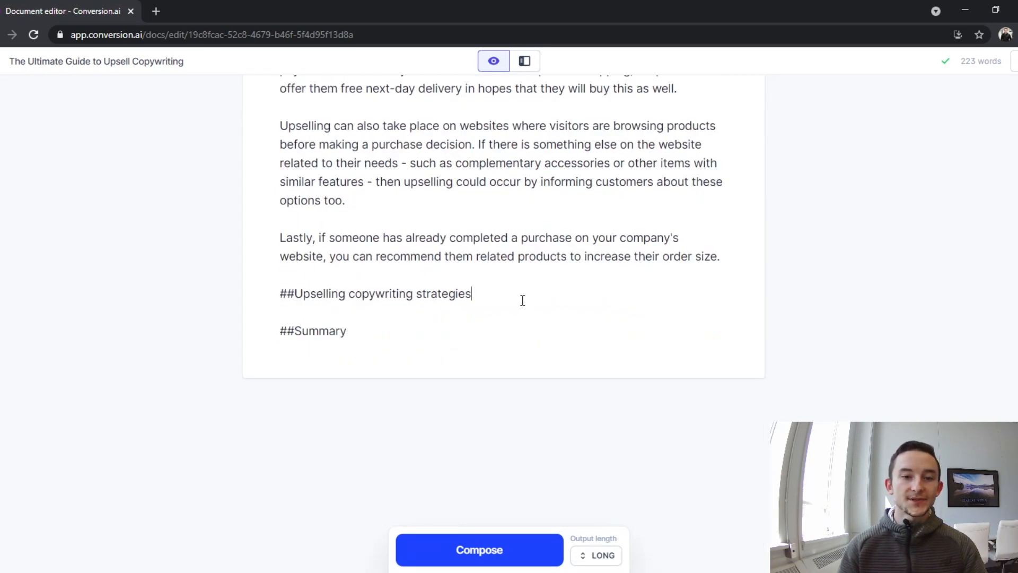
pyautogui.scroll(3)
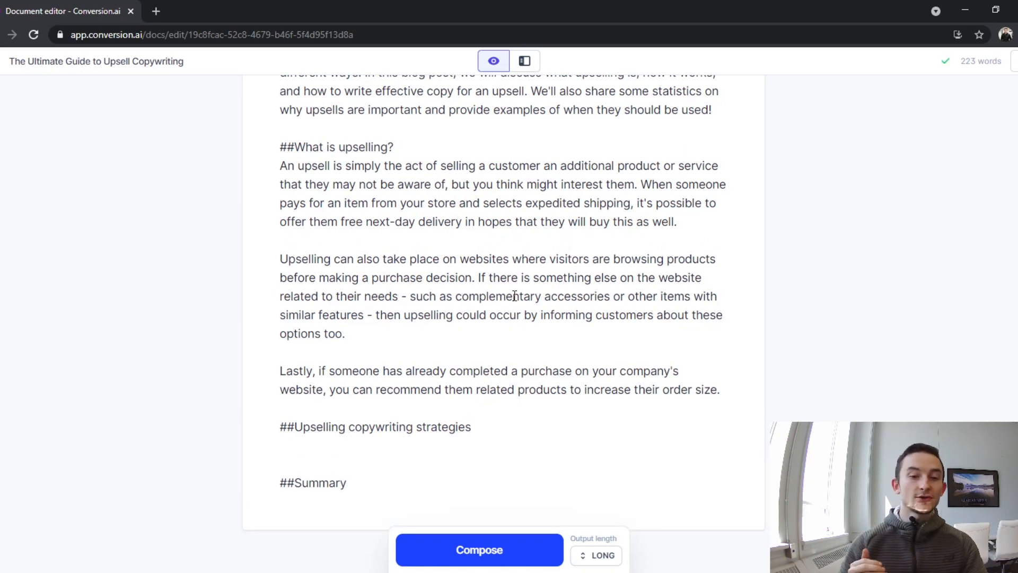
pyautogui.moveTo(507, 554)
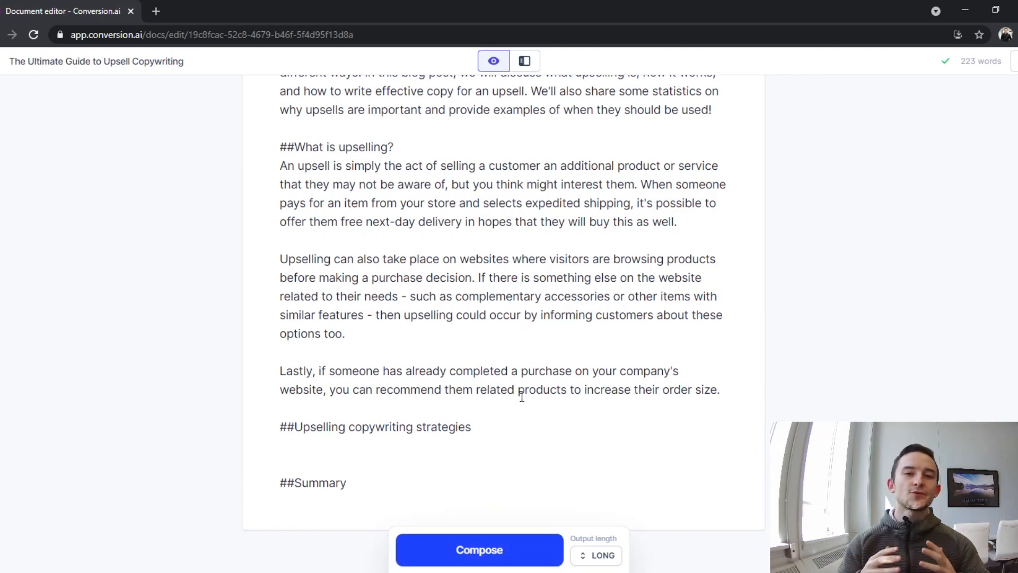
pyautogui.click(280, 446)
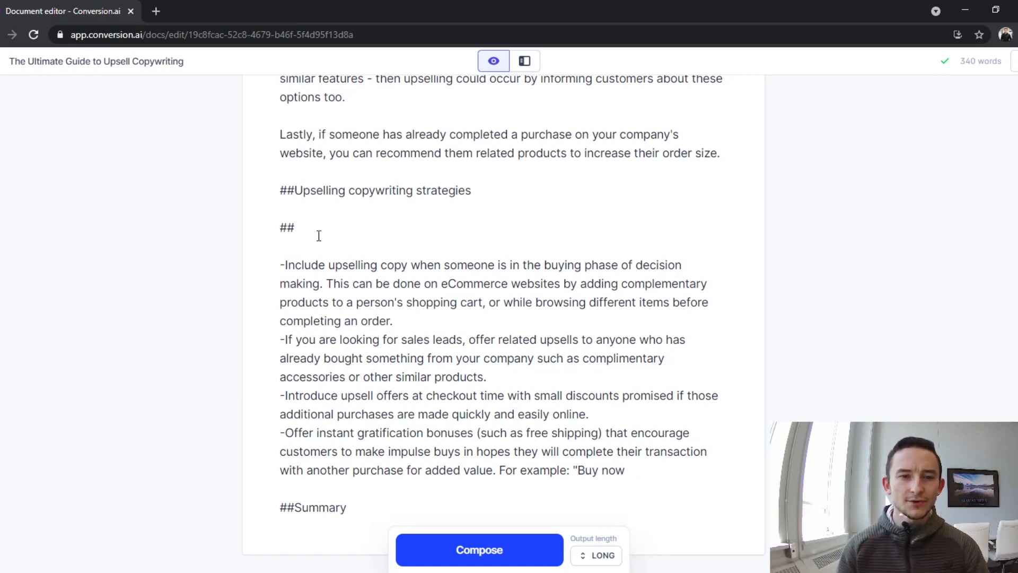
pyautogui.moveTo(301, 230)
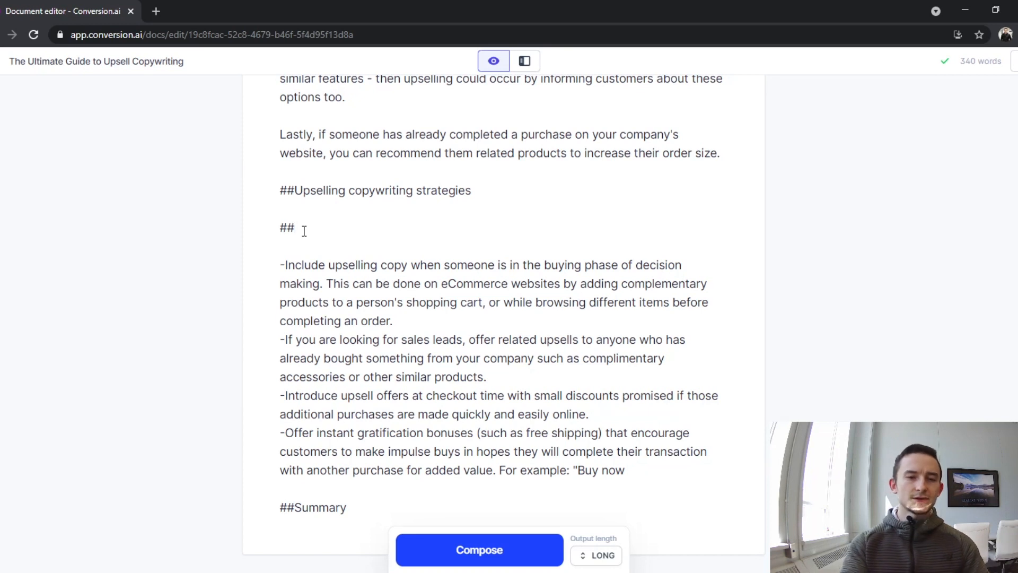
# Write strategies 'Adjust the sales copy to the buyer journey', 'Use strong calls to action', '##Provide the benefits'
pyautogui.write('Adjust the slaes')
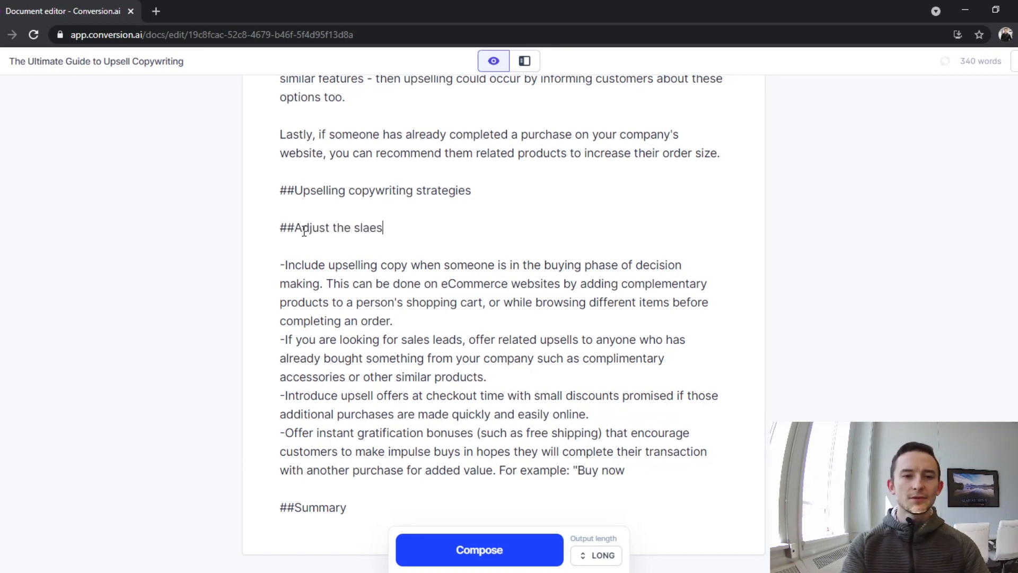
pyautogui.write('sales copy for the')
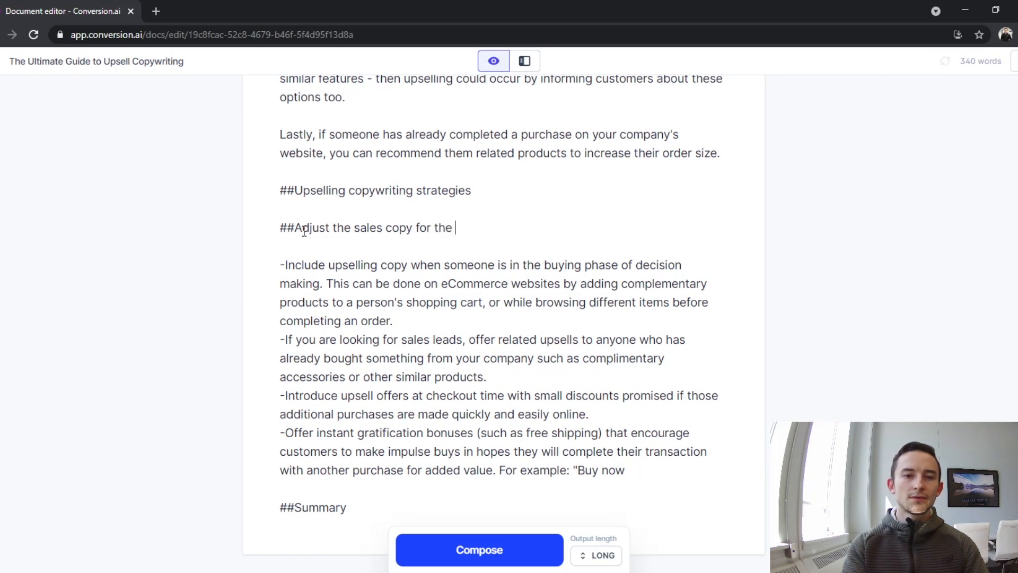
pyautogui.write('buer journey')
pyautogui.write('##')
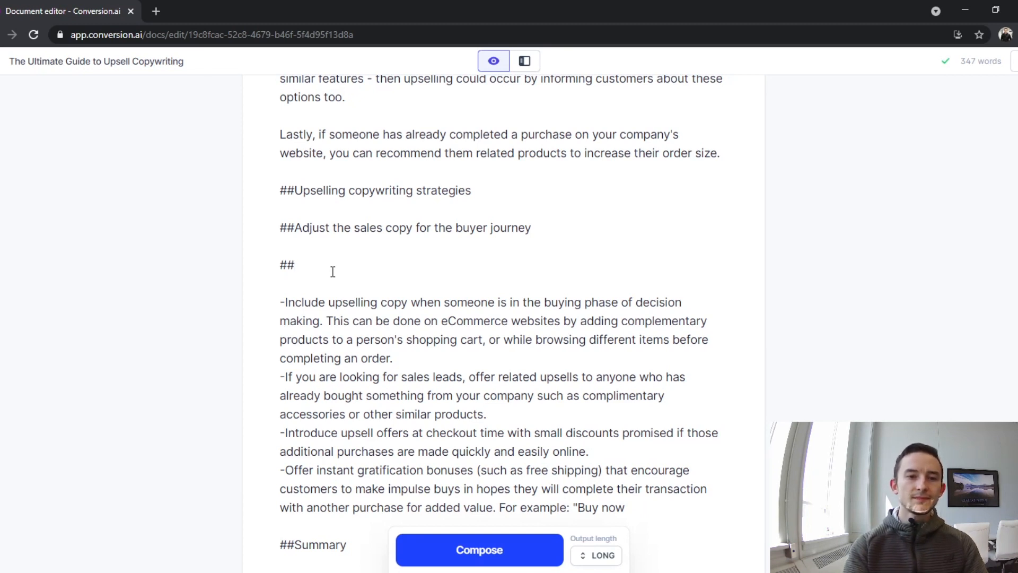
pyautogui.write('Use')
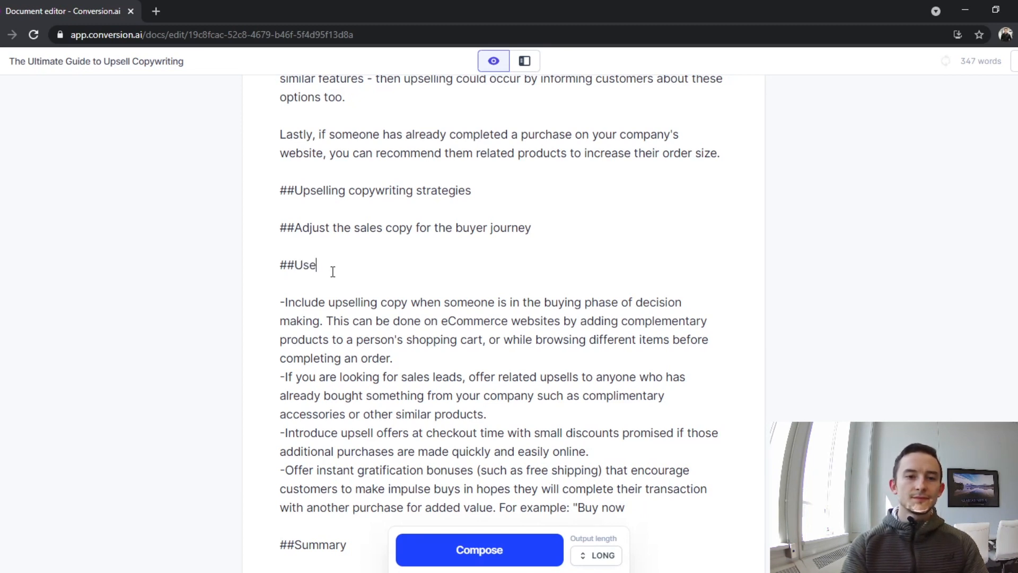
pyautogui.write('strong')
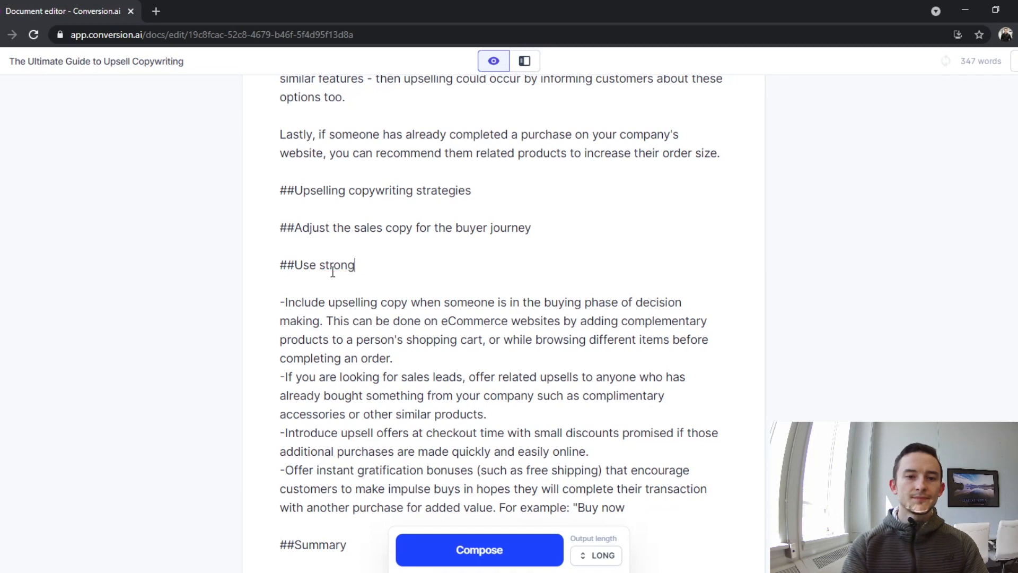
pyautogui.write('calls to action')
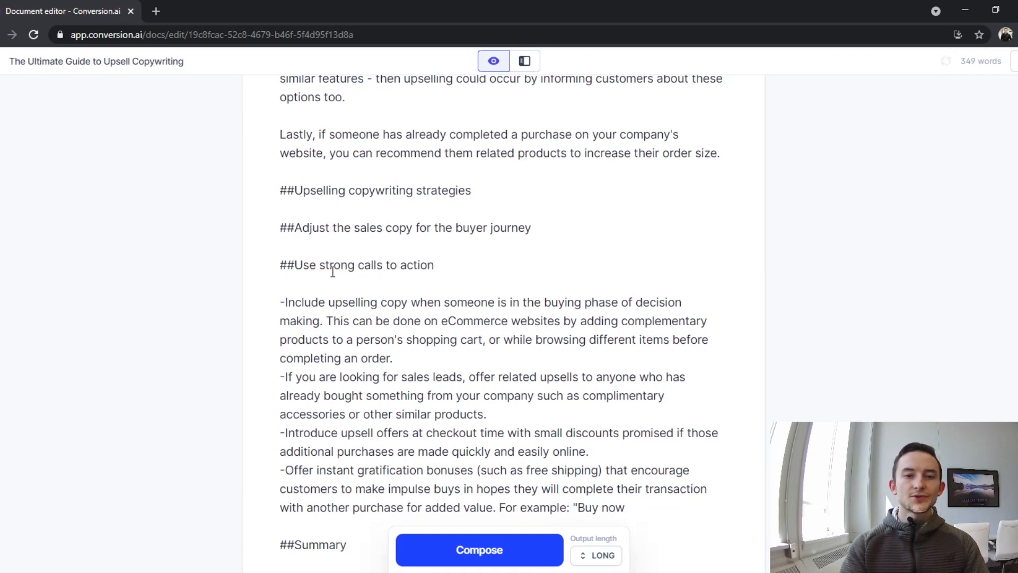
pyautogui.write('##Pro')
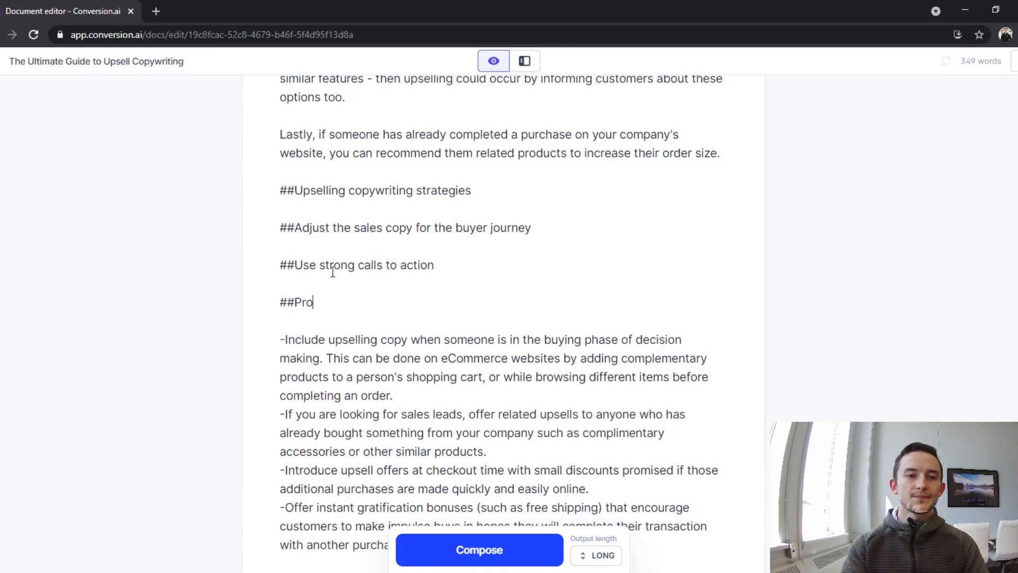
pyautogui.write('vide the benefits')
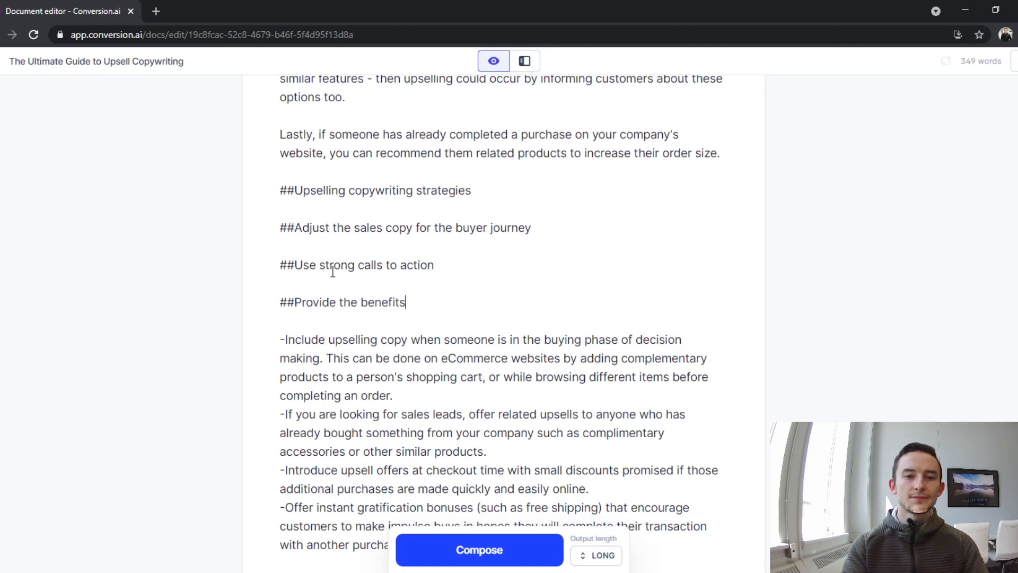
pyautogui.write('(not just the fa')
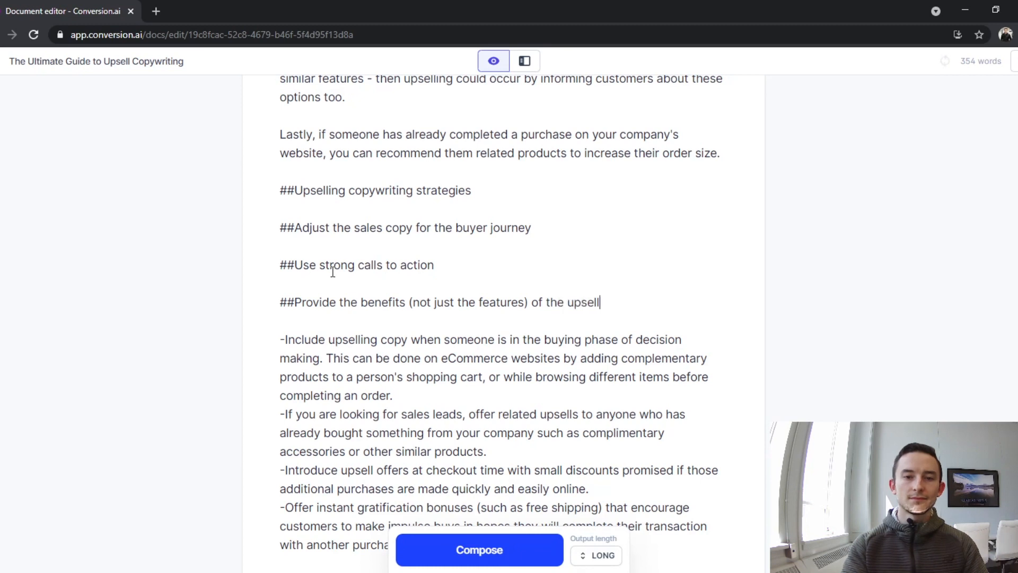
# Add subheadings ##Upsell related products, ##Provide small discounts, and ##Offer instant gratification bonuses
pyautogui.write('##')
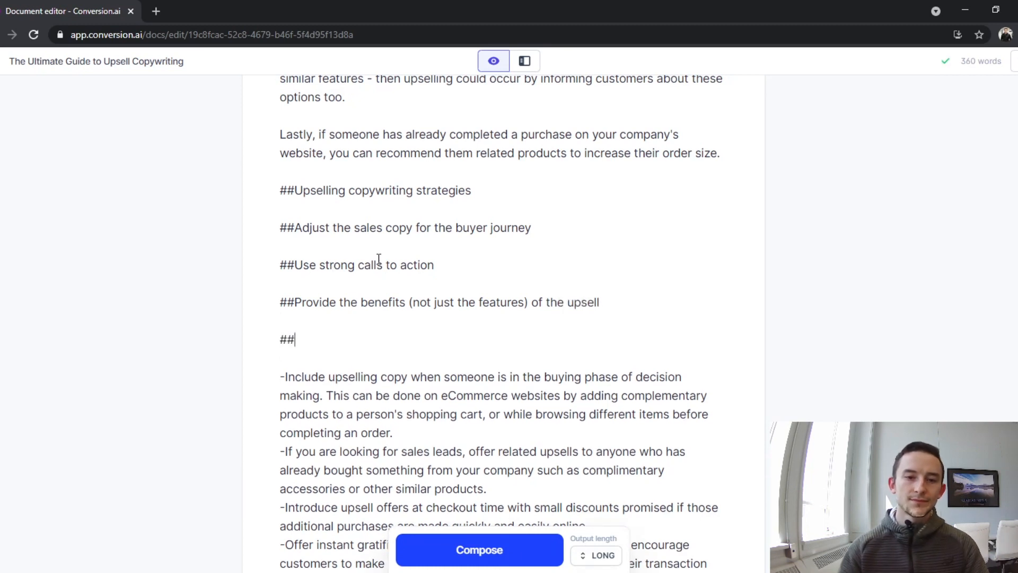
pyautogui.write('Up')
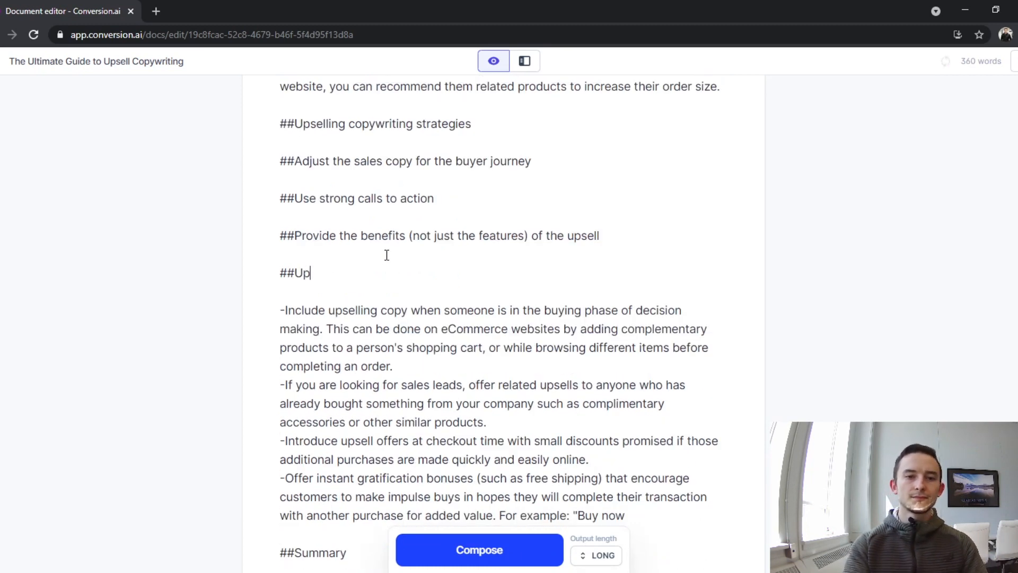
pyautogui.write('sell re')
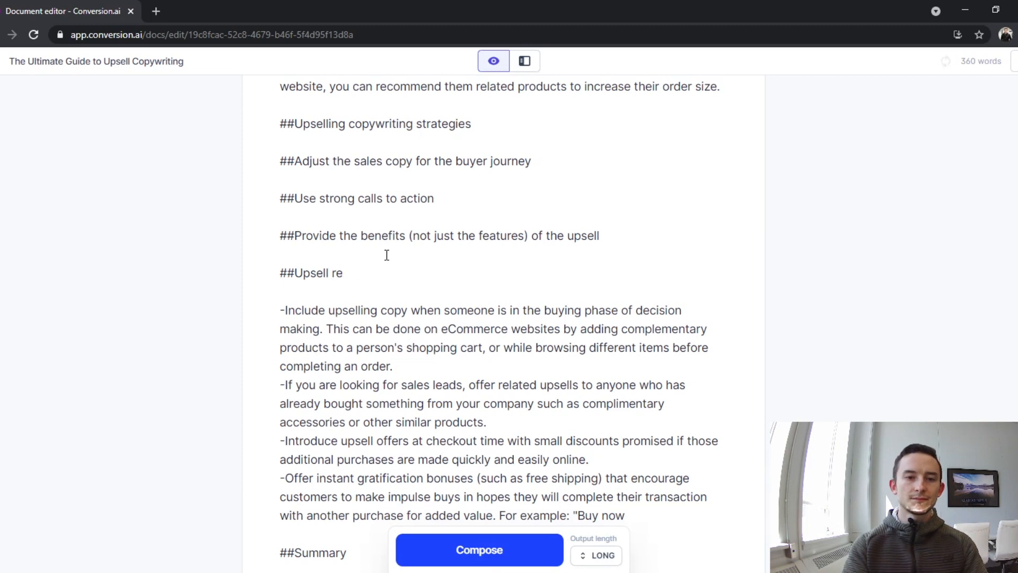
pyautogui.write('lated products')
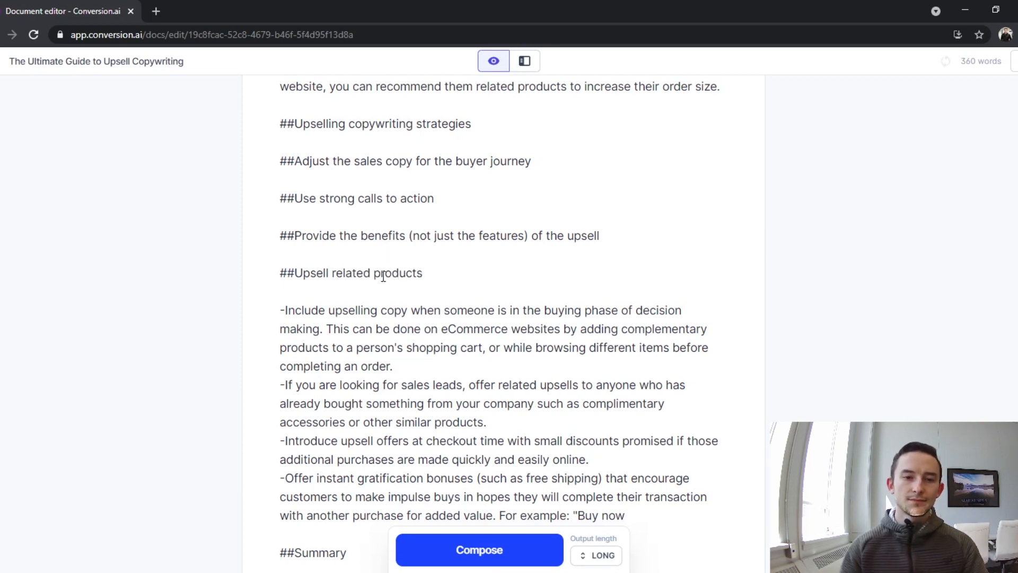
pyautogui.write('##P')
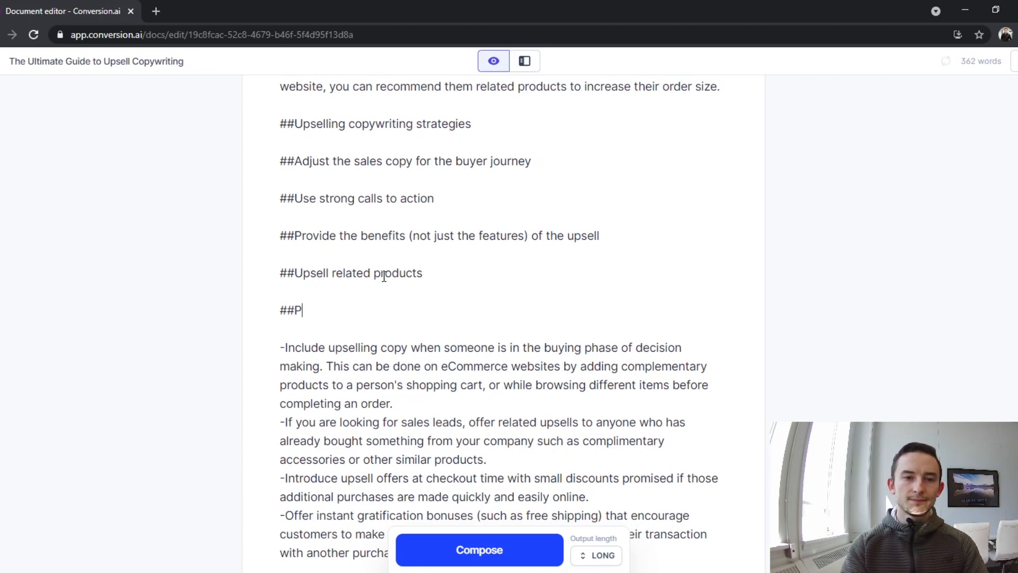
pyautogui.write('rovide small discounts to incentivive pr')
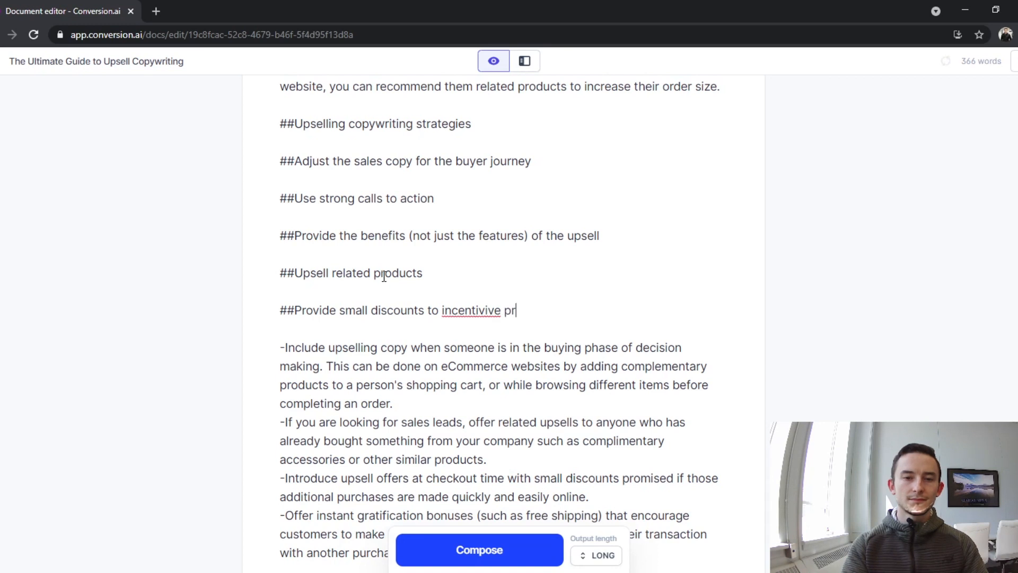
pyautogui.write('urchases')
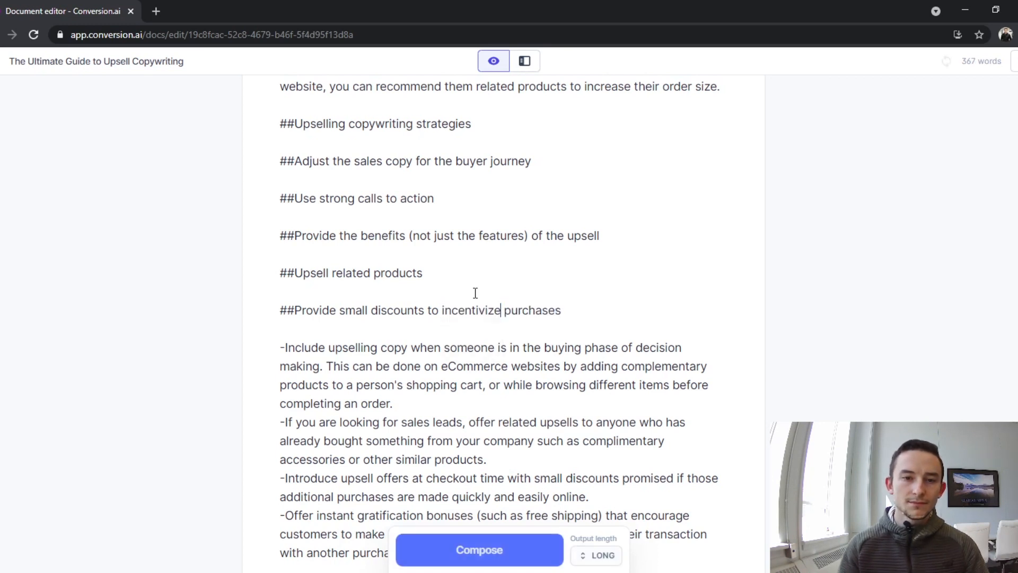
pyautogui.scroll(-3)
pyautogui.write('##')
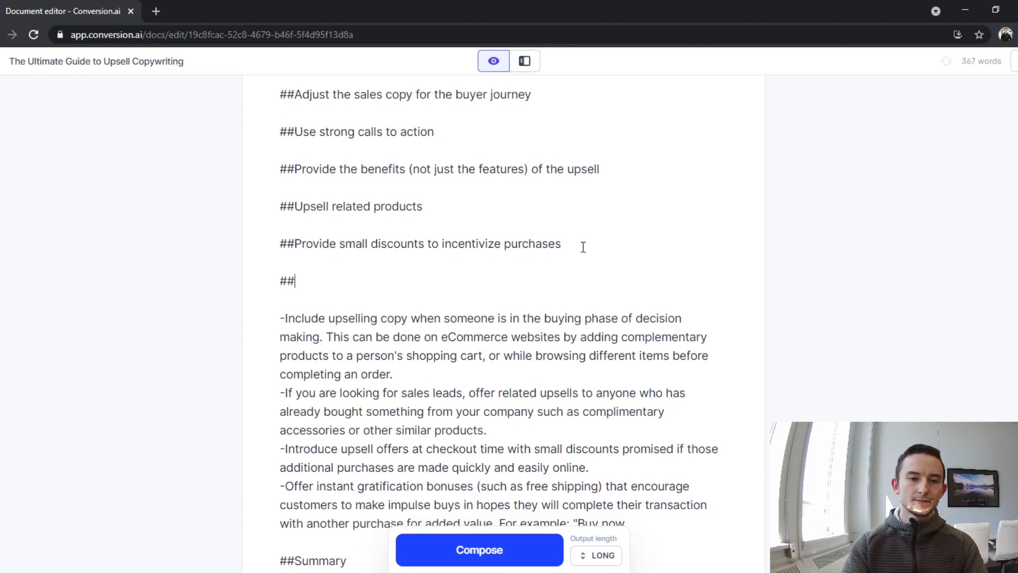
pyautogui.write('Offer instant gratification bonuses')
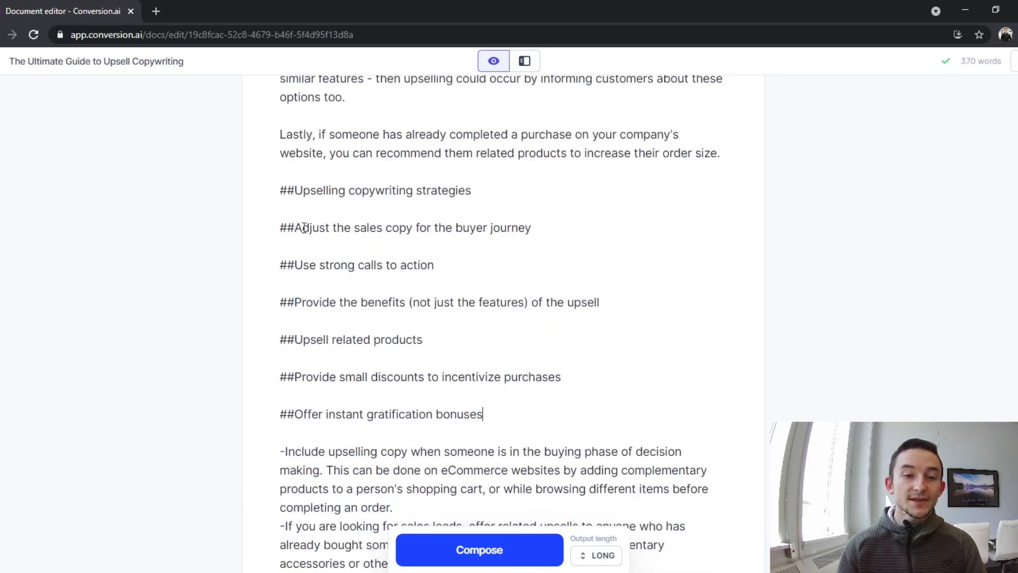
# Relocate the dash bullets beneath the related-products and small-discounts strategy subheadings as body text
pyautogui.scroll(-3)
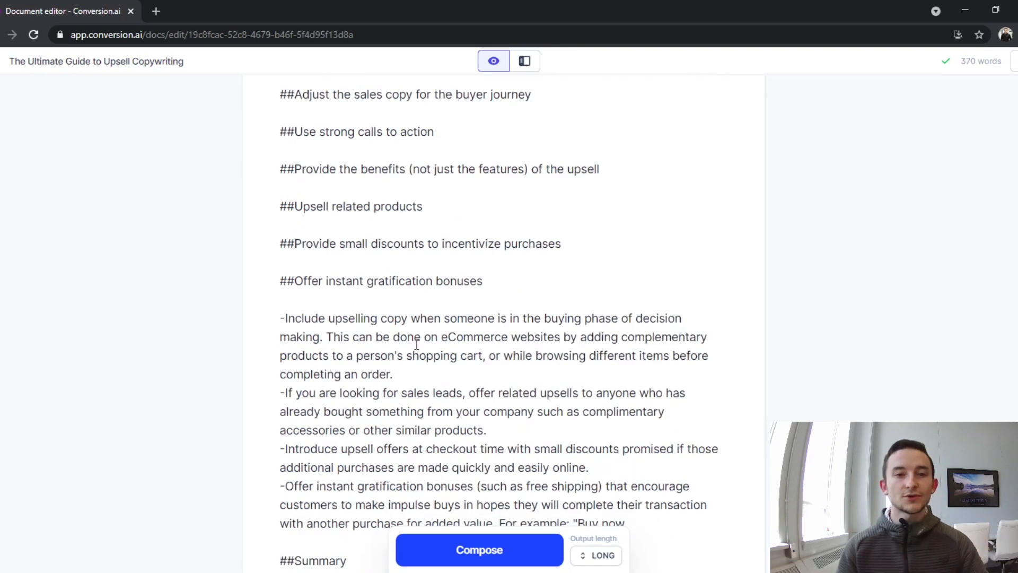
pyautogui.scroll(-3)
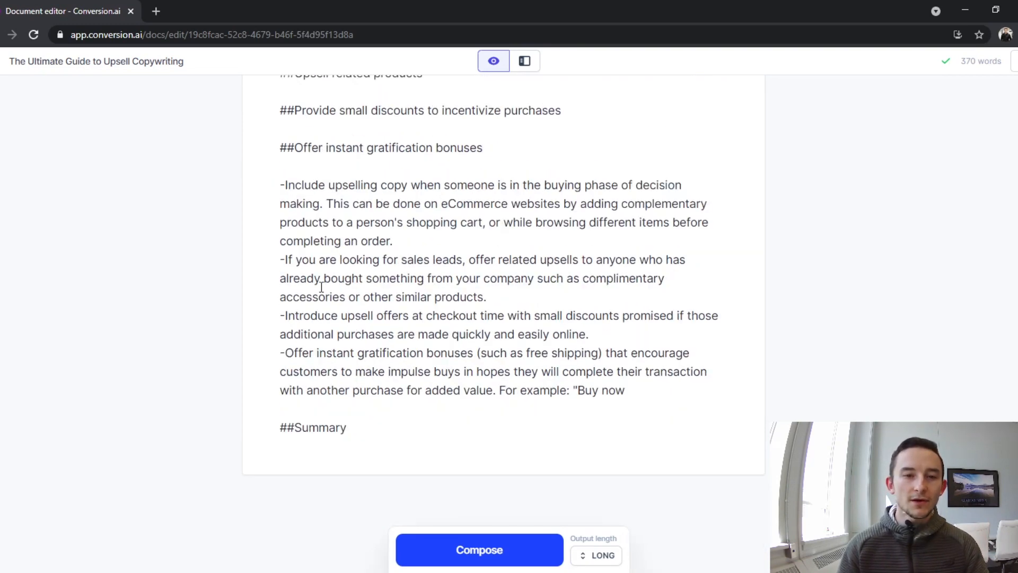
pyautogui.scroll(3)
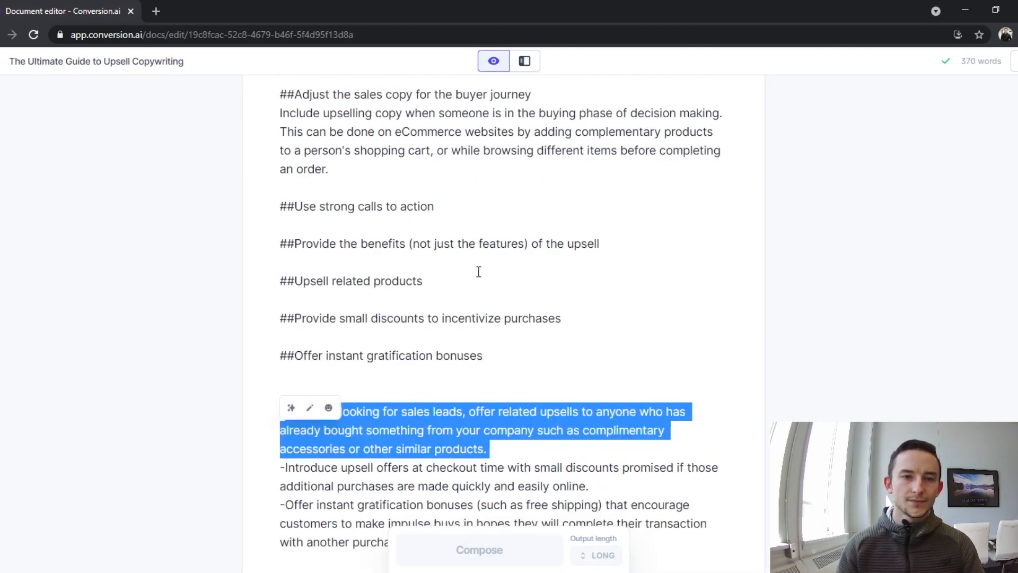
pyautogui.click(423, 281)
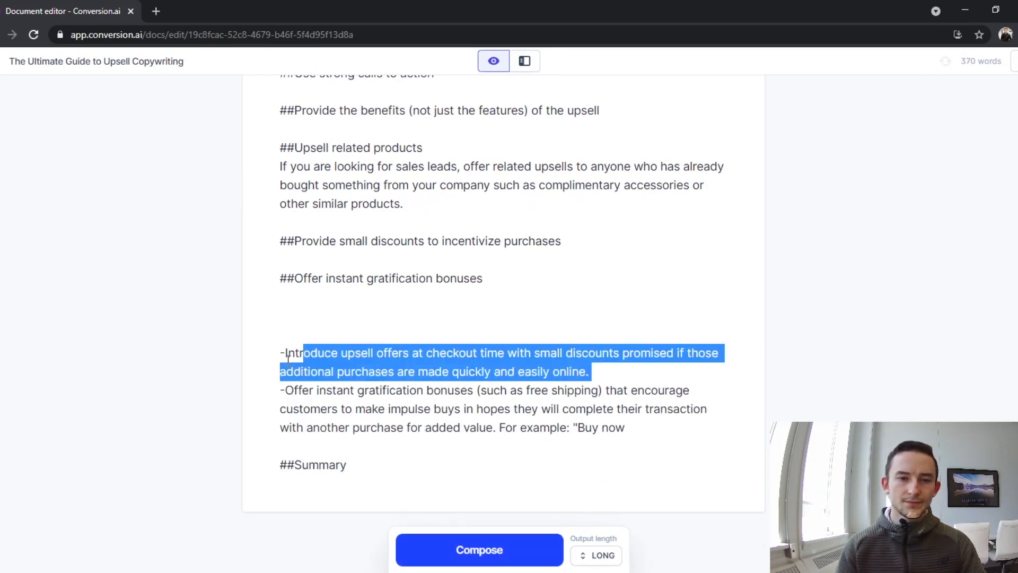
pyautogui.click(578, 241)
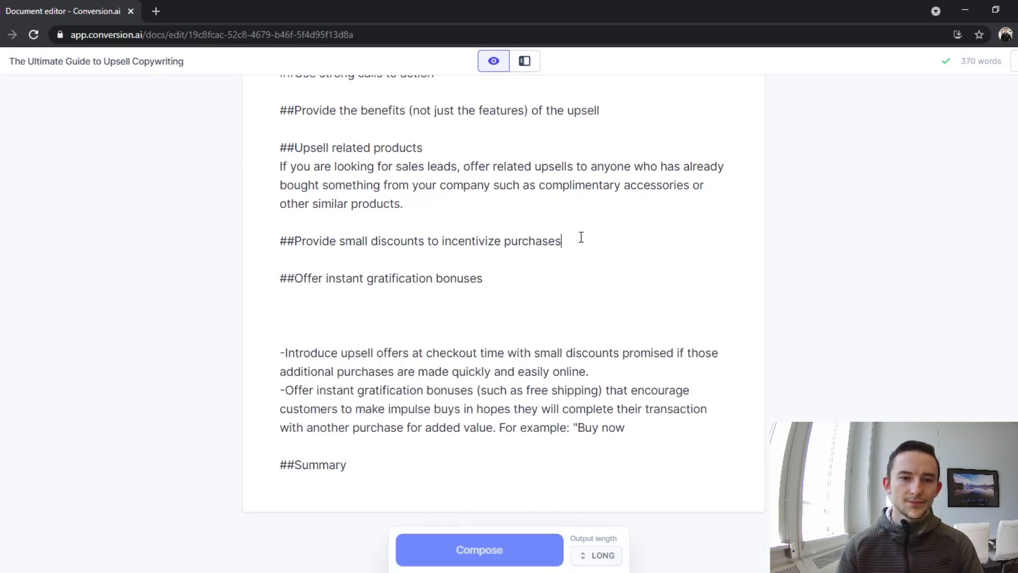
pyautogui.click(479, 549)
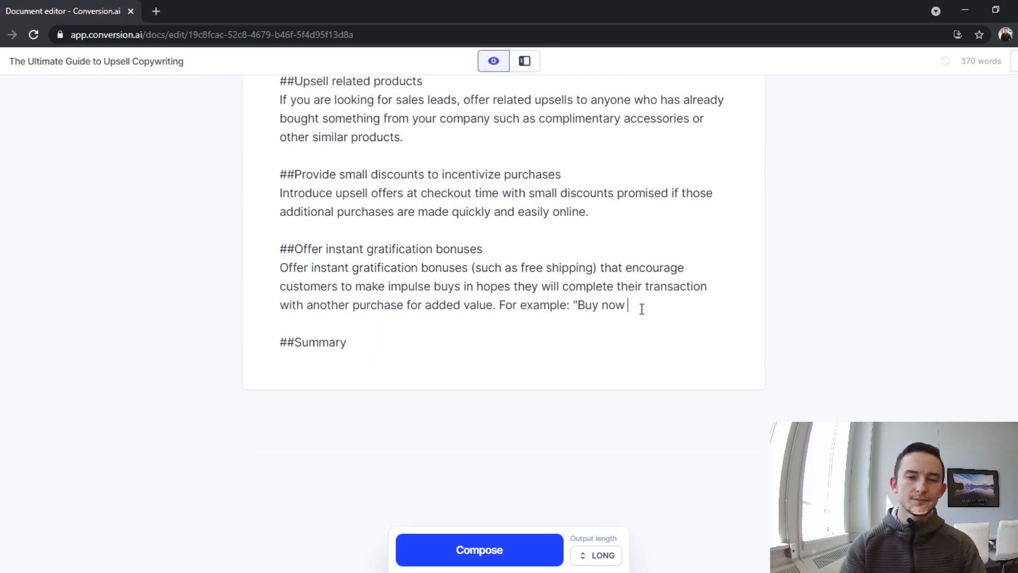
# Append 'and get free shipping before X date."' to the 'Buy now' example
pyautogui.write('and get free sh')
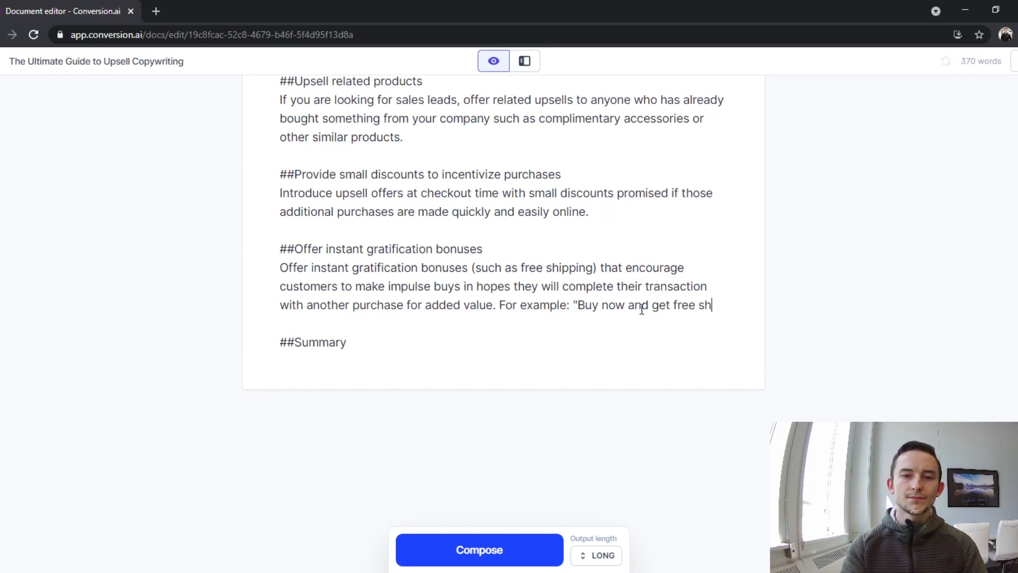
pyautogui.write('ipping before')
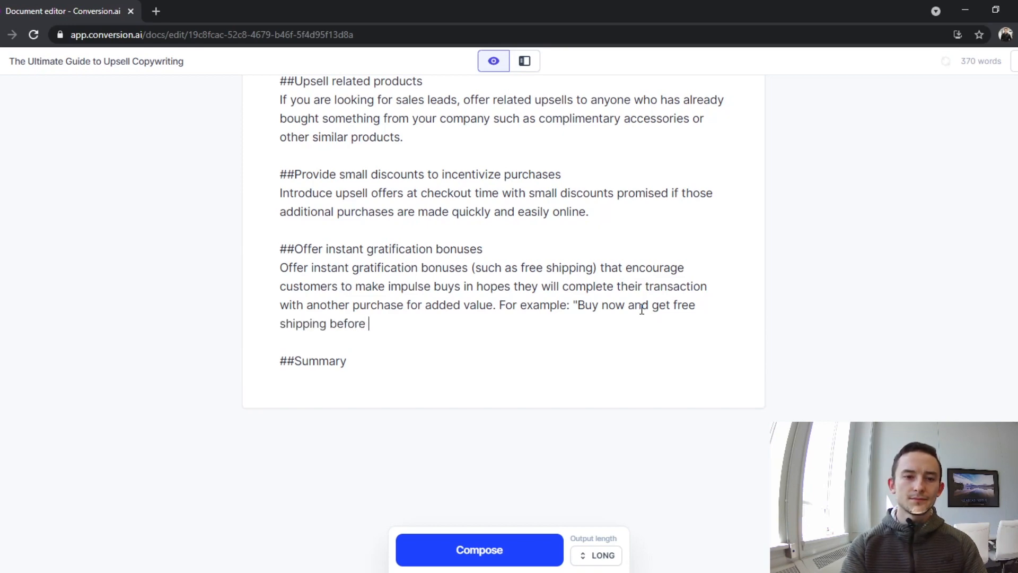
pyautogui.write('X date."')
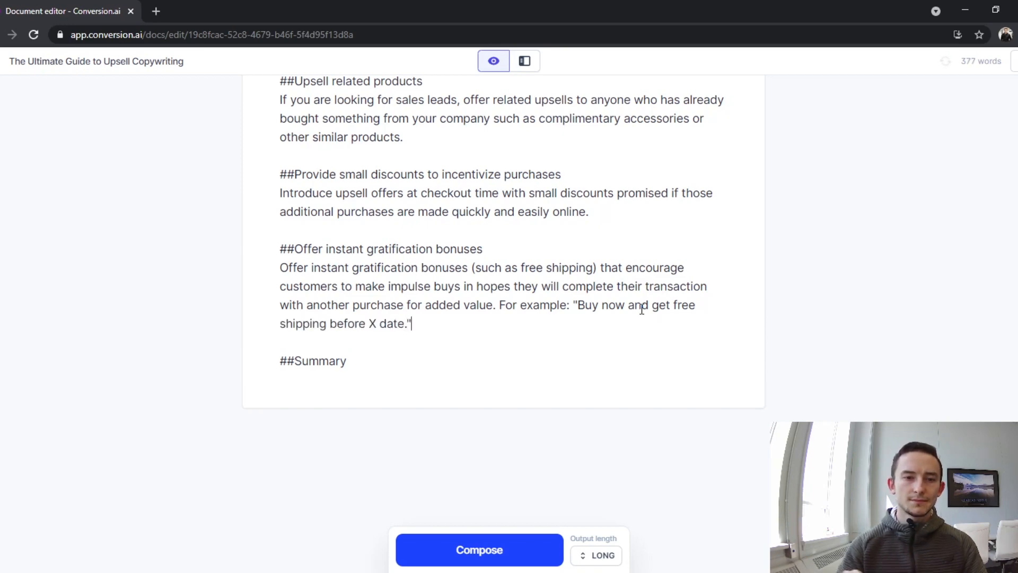
pyautogui.scroll(3)
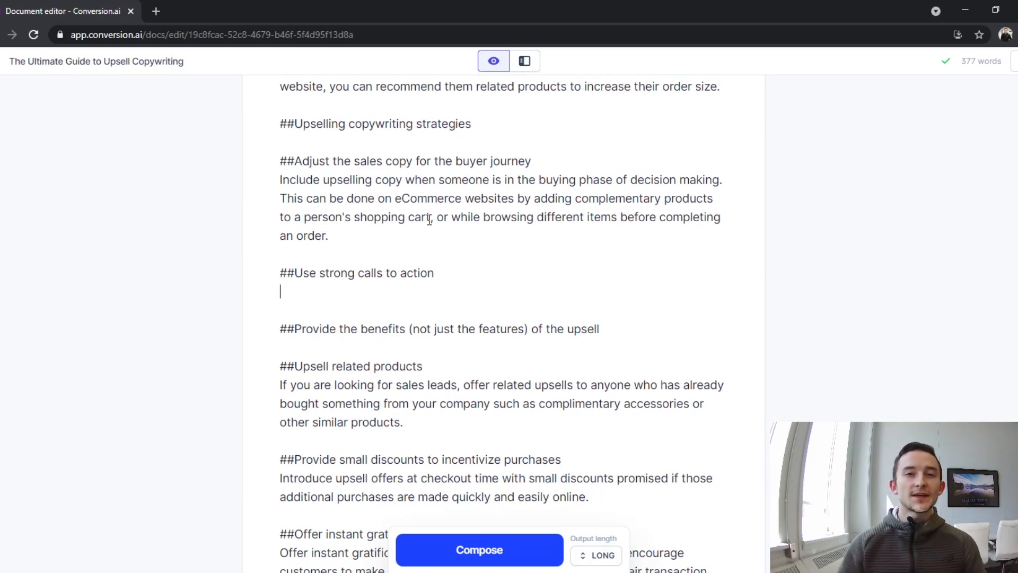
# Compose body text from the empty line under '##Use strong calls to action'
pyautogui.click(478, 550)
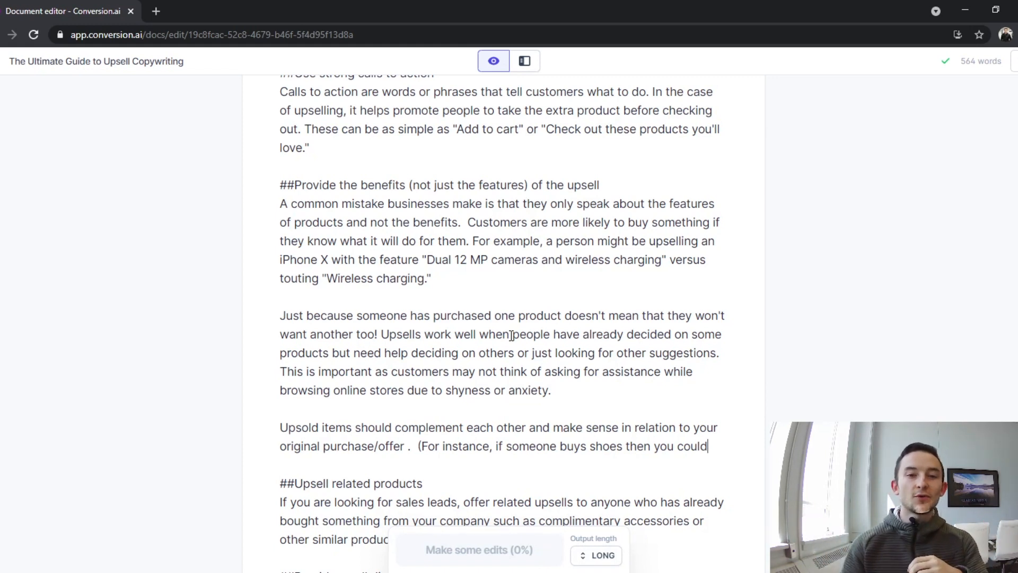
pyautogui.moveTo(550, 196)
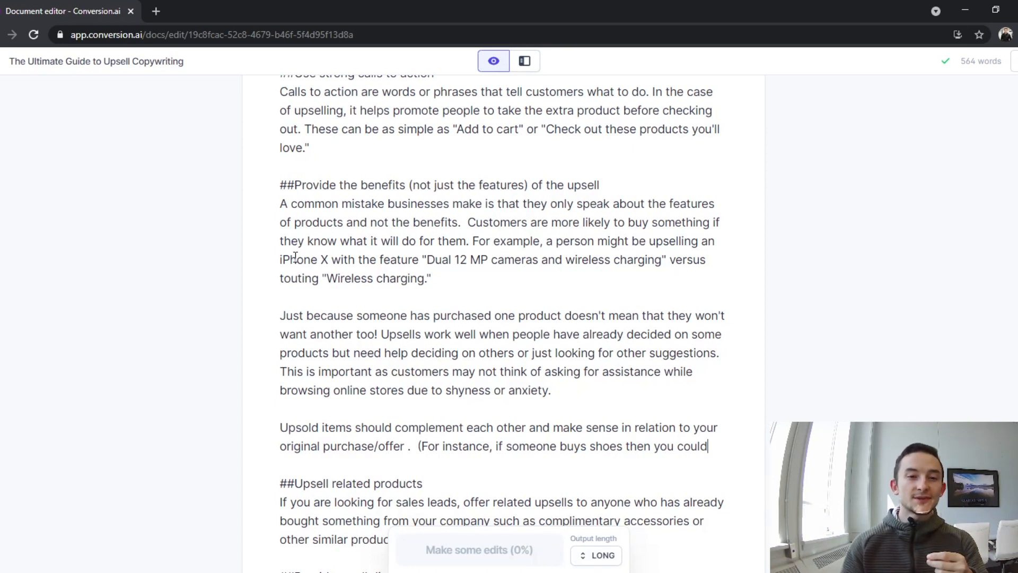
pyautogui.moveTo(544, 268)
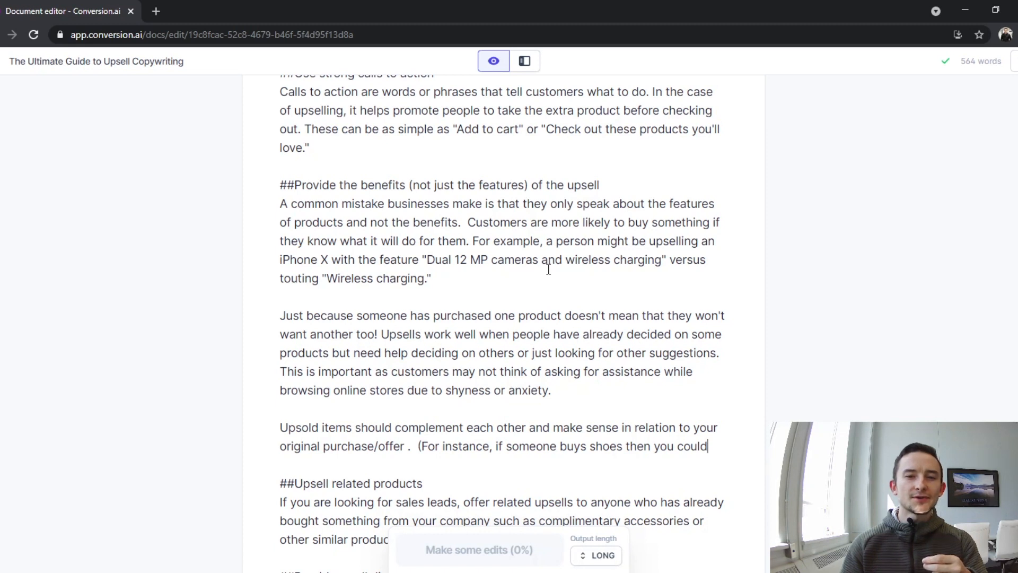
pyautogui.moveTo(445, 281)
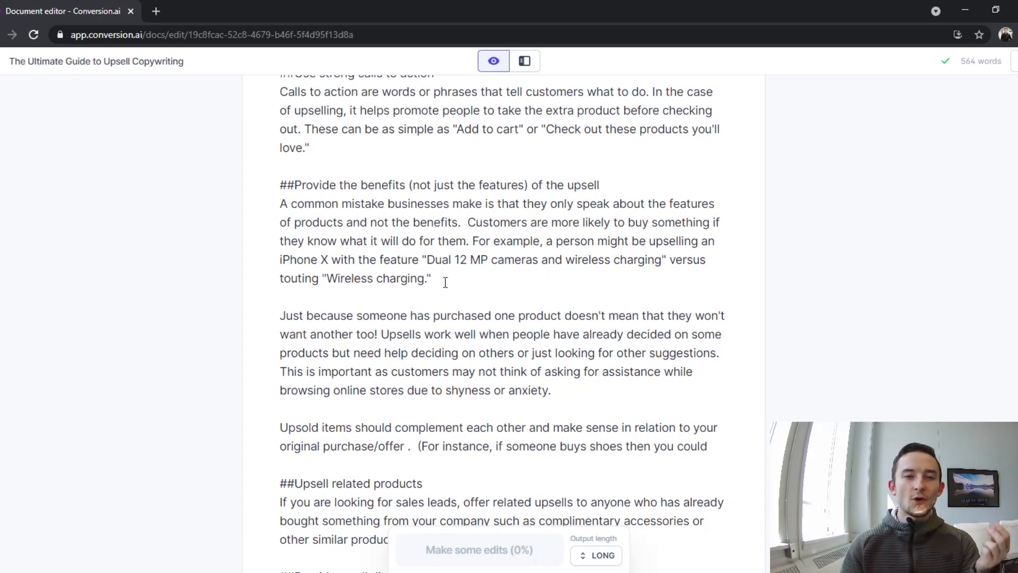
pyautogui.moveTo(563, 333)
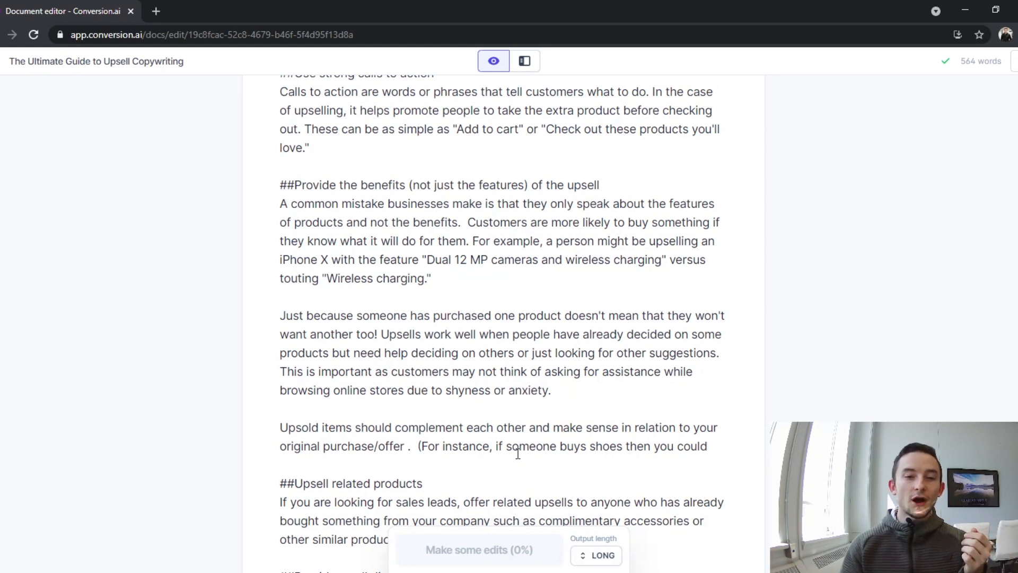
# End the Upsold items paragraph with 'offer them jeans and a t-shirt.'
pyautogui.scroll(-3)
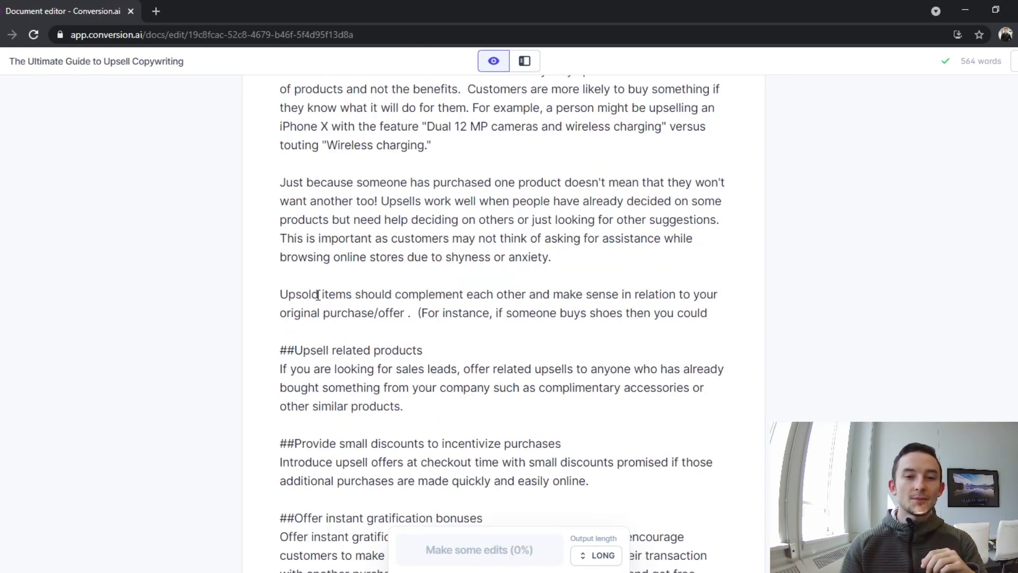
pyautogui.click(707, 312)
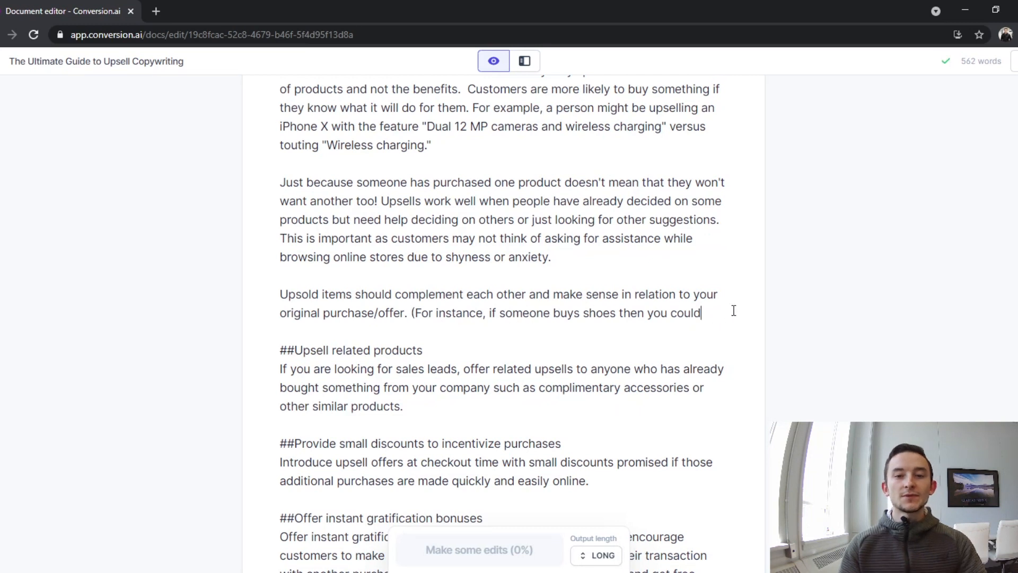
pyautogui.write('offer tham')
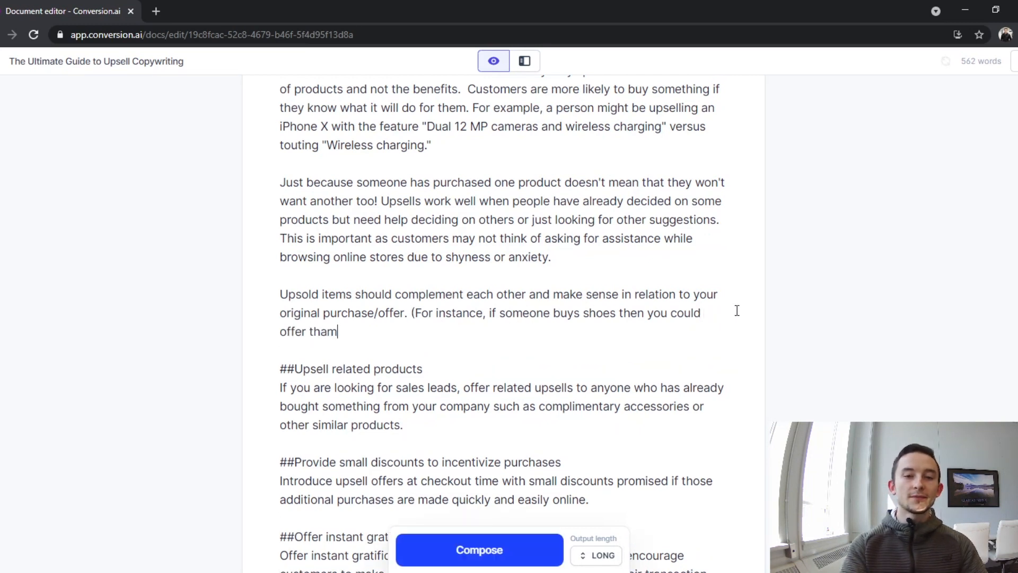
pyautogui.write('them jeans and a t-shirt')
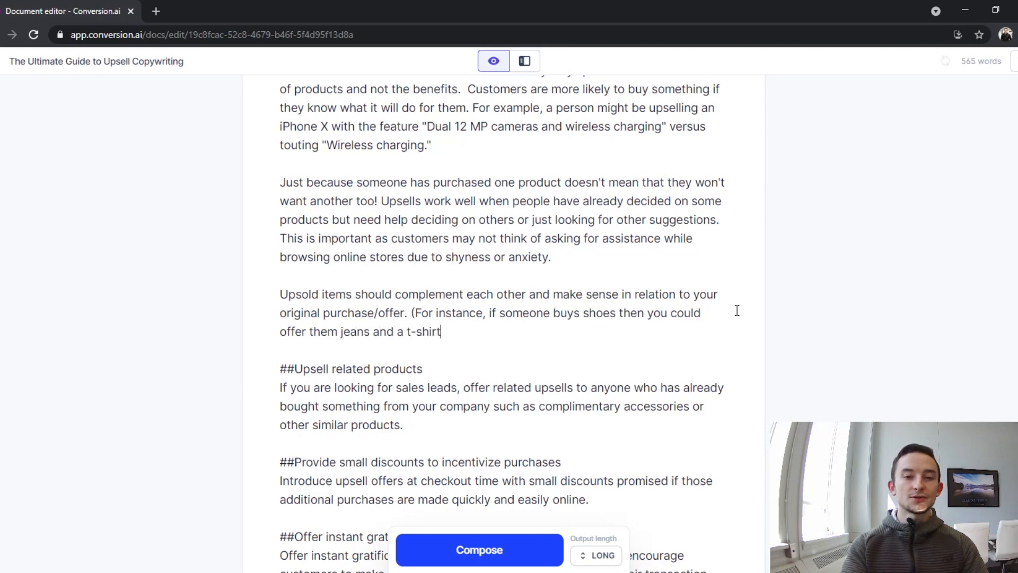
pyautogui.scroll(3)
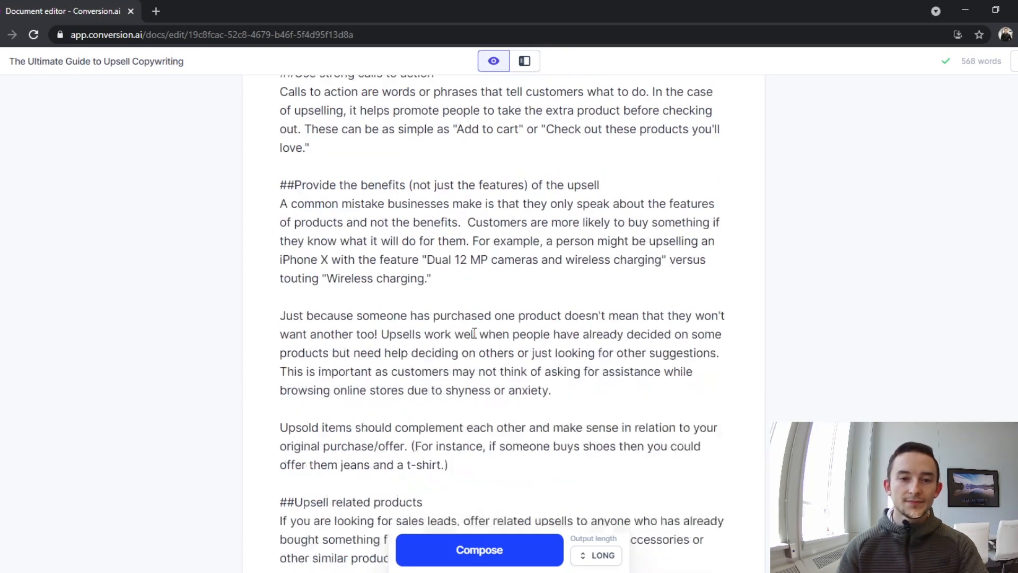
pyautogui.scroll(-3)
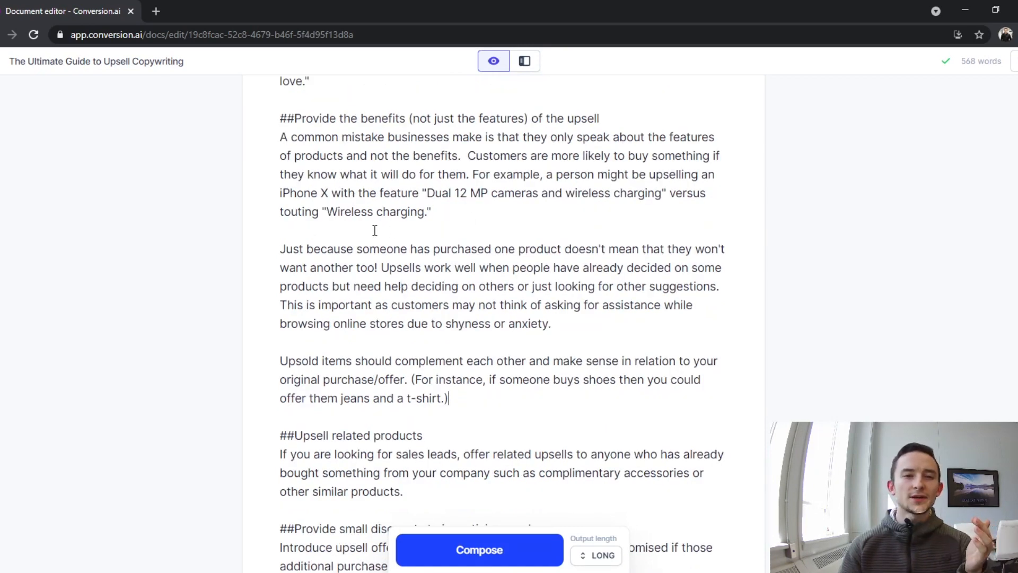
pyautogui.scroll(3)
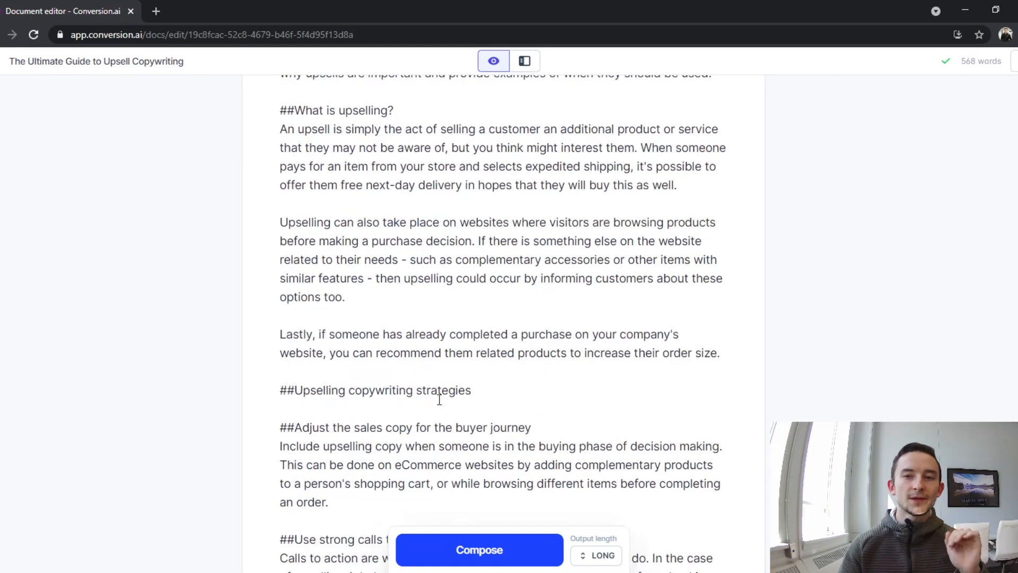
pyautogui.scroll(-3)
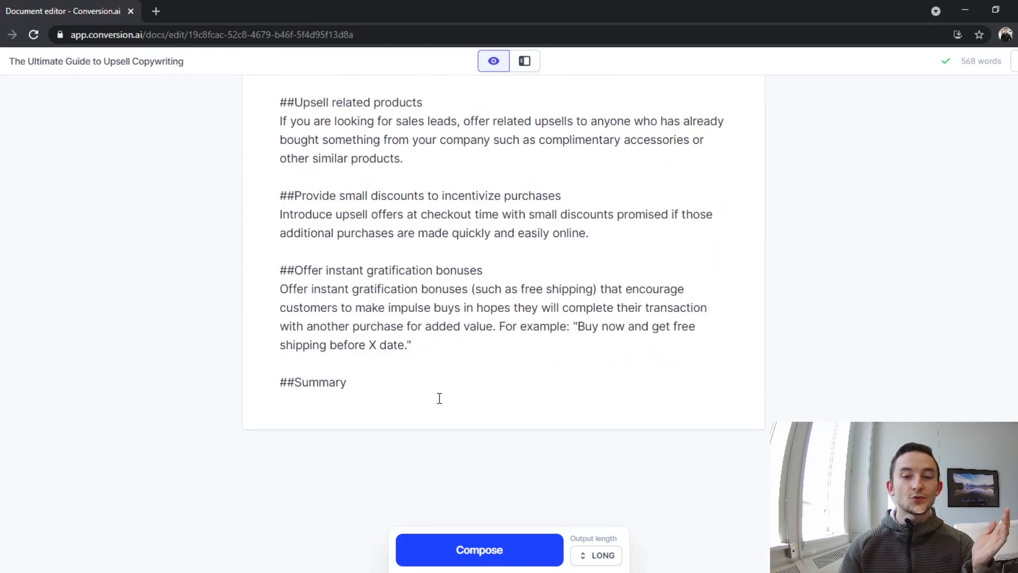